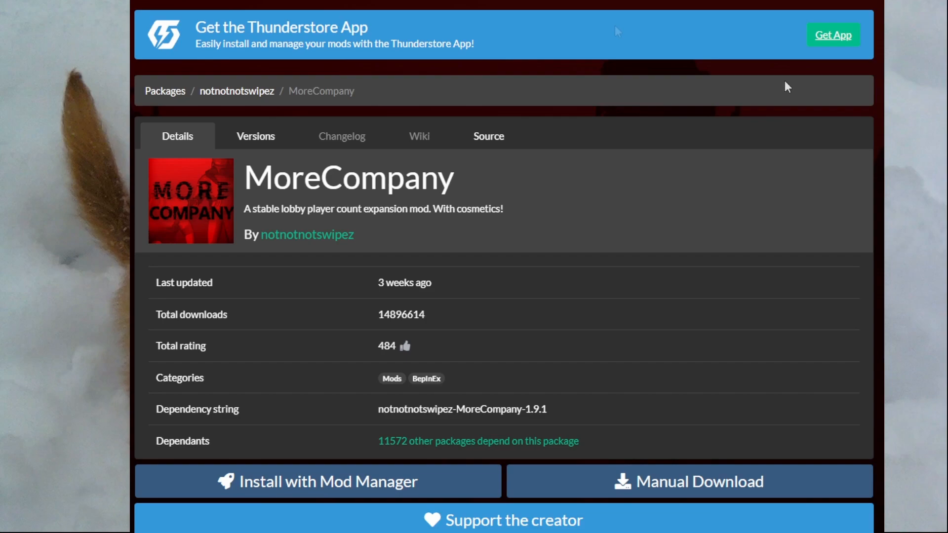
{"action": "mouse_move", "coordinate": [529, 58]}
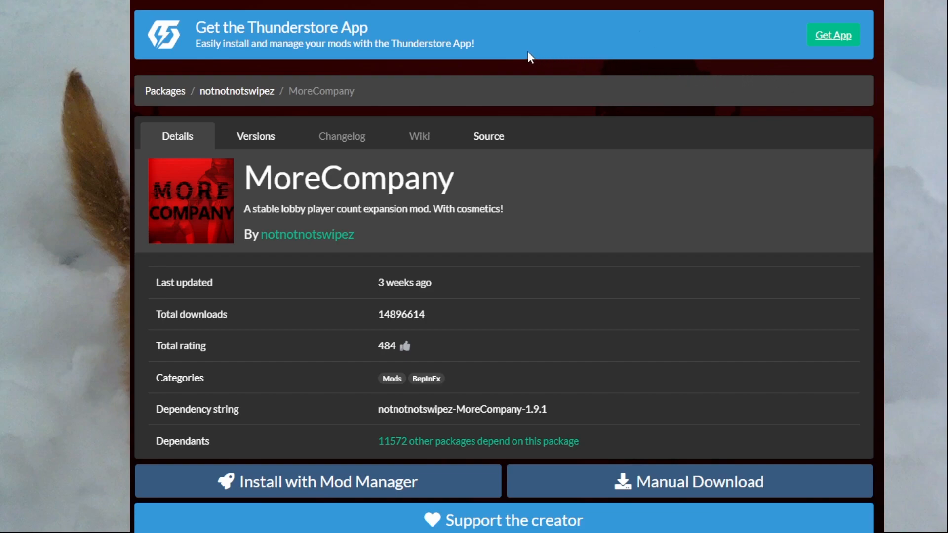
{"action": "mouse_move", "coordinate": [741, 490]}
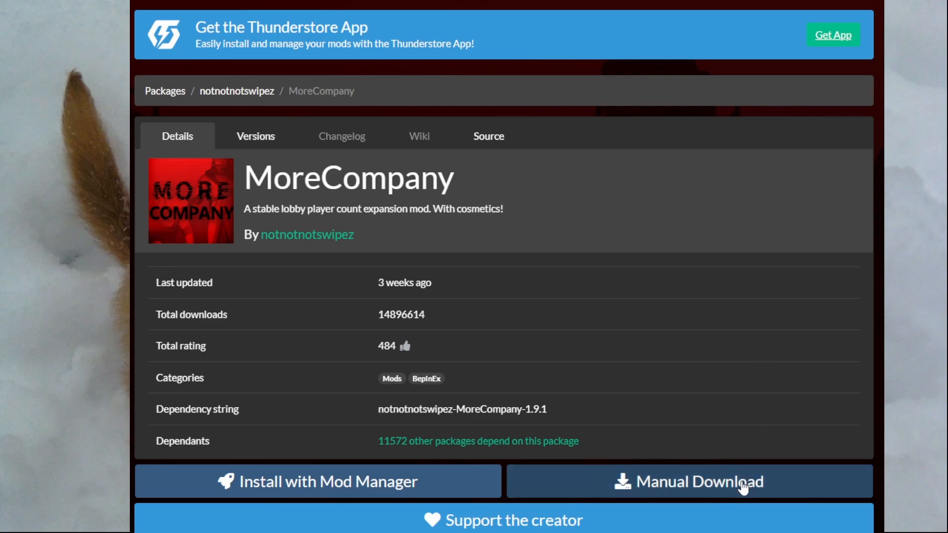
{"action": "mouse_move", "coordinate": [746, 487]}
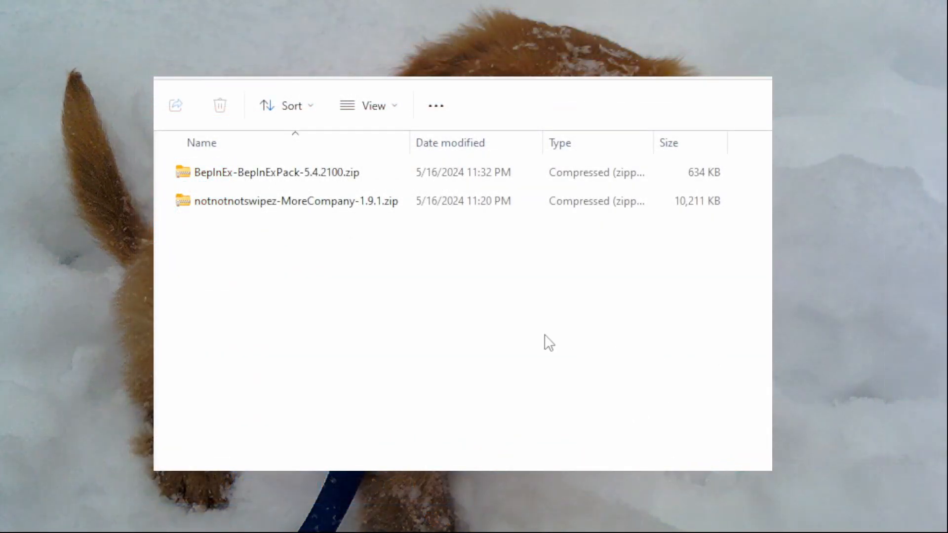
Step: Pick out the BepInExPack and MoreCompany zips, then select the extracted BepInExPack 5.4.2100 folder
{"action": "left_click", "coordinate": [270, 172]}
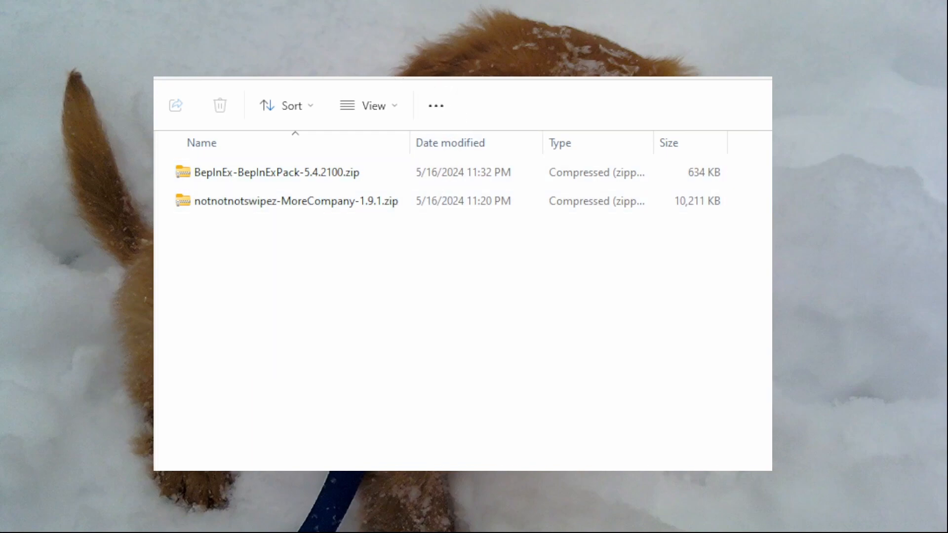
{"action": "mouse_move", "coordinate": [359, 89]}
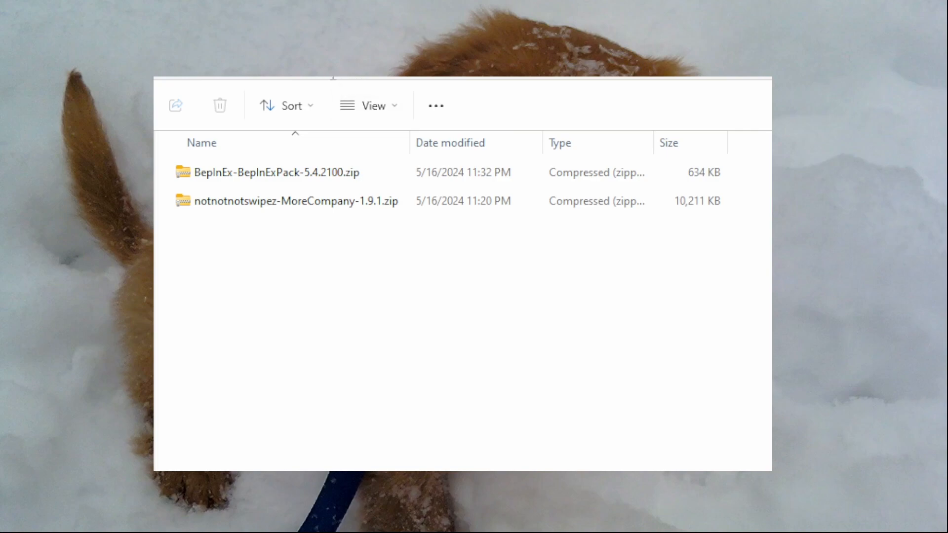
{"action": "mouse_move", "coordinate": [422, 226]}
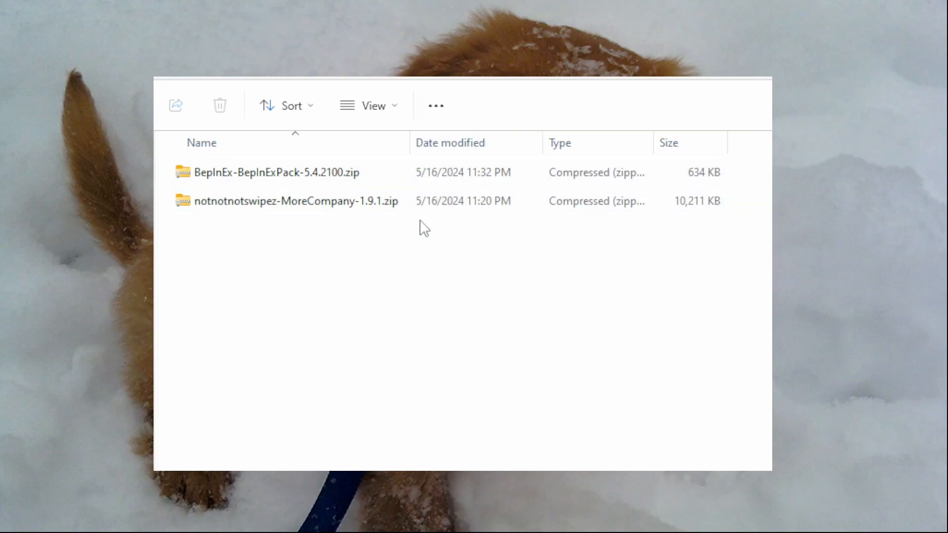
{"action": "left_click", "coordinate": [302, 177]}
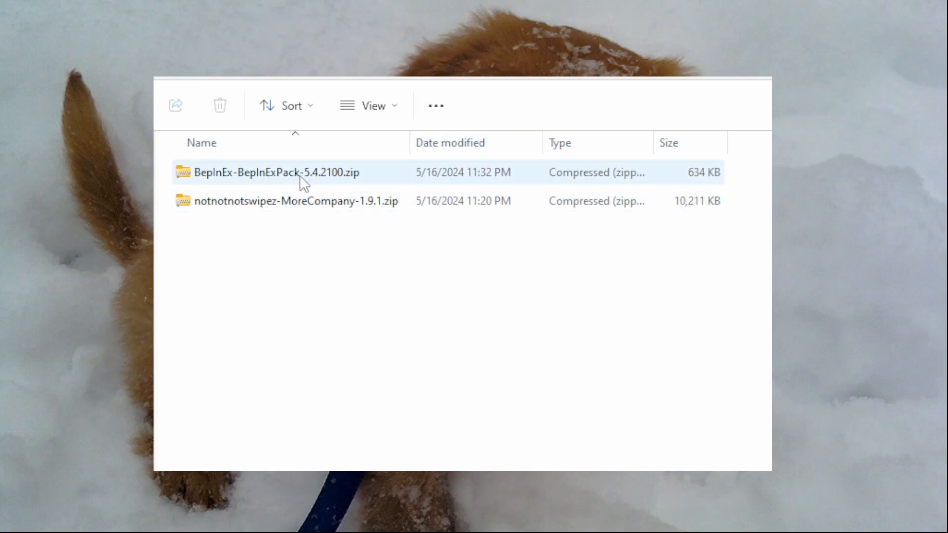
{"action": "left_click", "coordinate": [313, 241]}
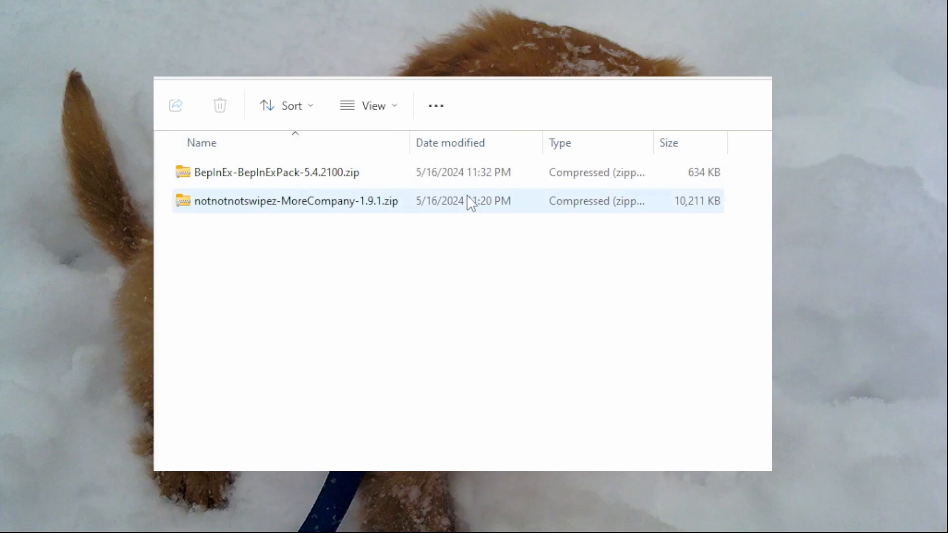
{"action": "left_click", "coordinate": [447, 262]}
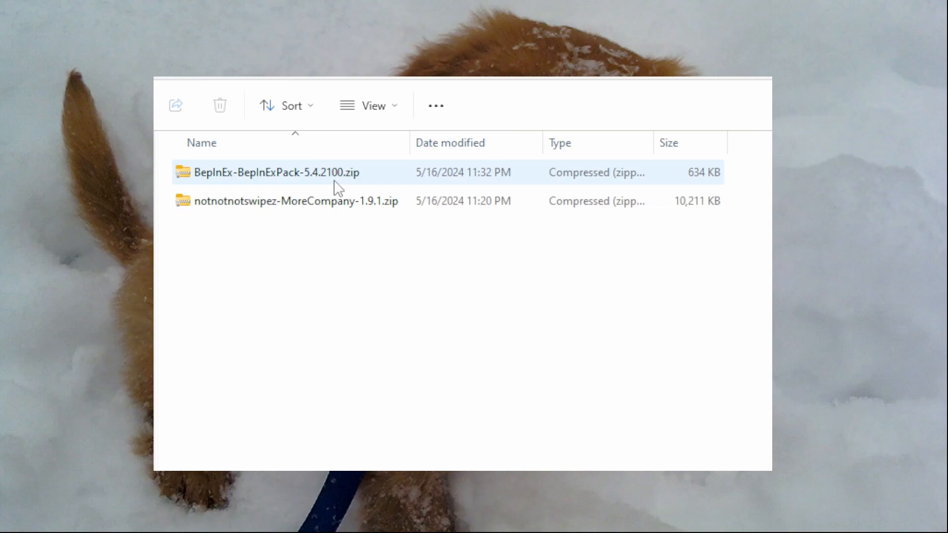
{"action": "mouse_move", "coordinate": [318, 163]}
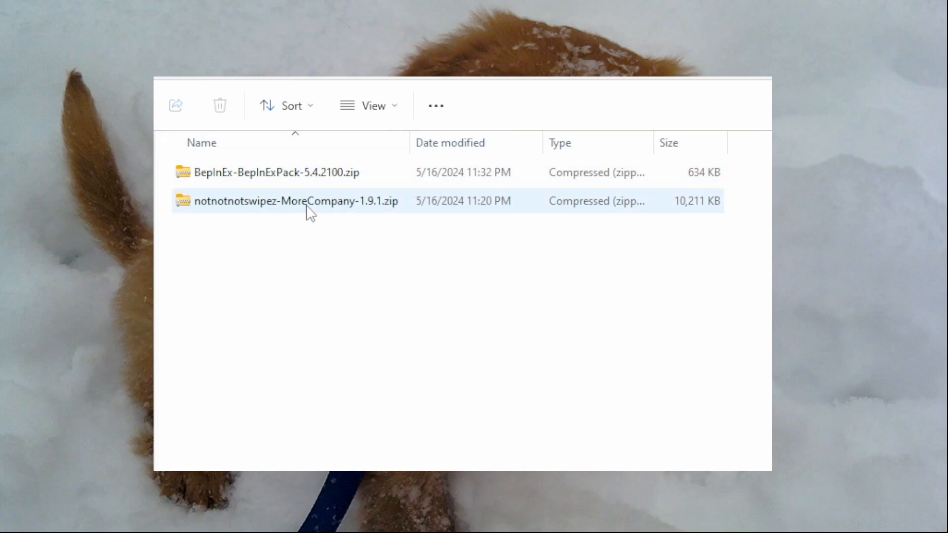
{"action": "mouse_move", "coordinate": [338, 219]}
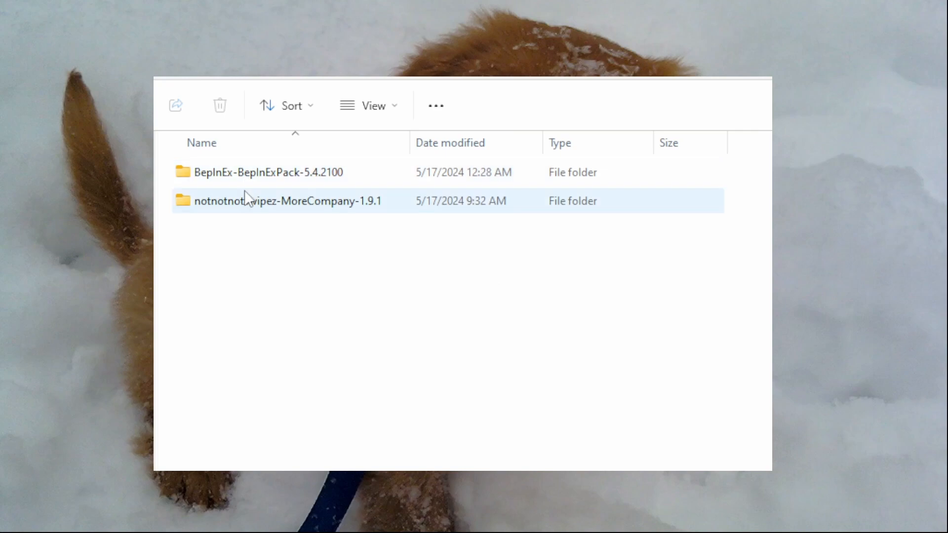
{"action": "mouse_move", "coordinate": [445, 201]}
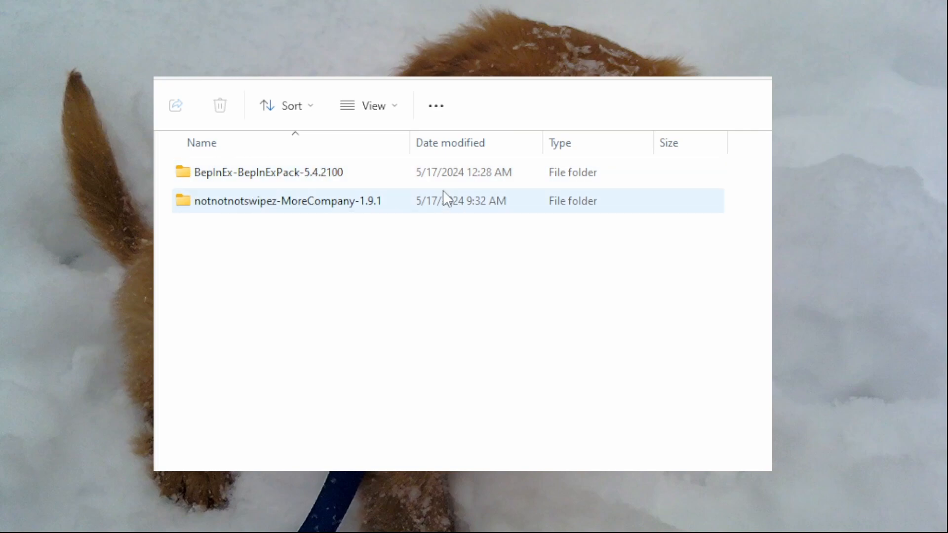
{"action": "left_click", "coordinate": [268, 172]}
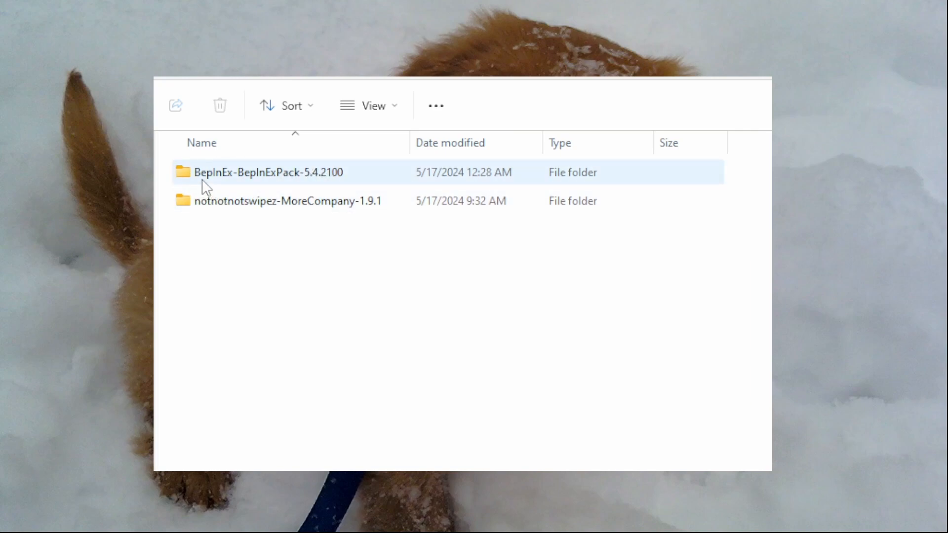
{"action": "mouse_move", "coordinate": [182, 179]}
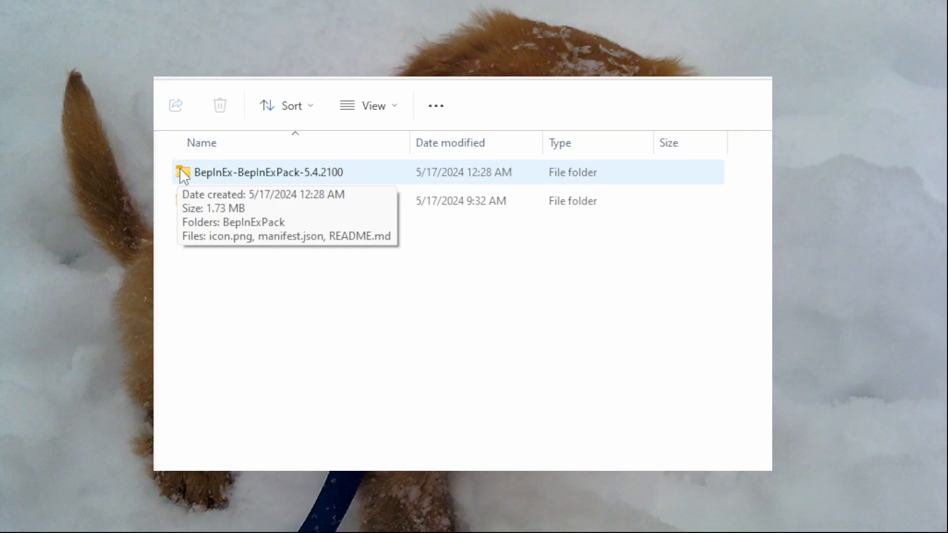
{"action": "mouse_move", "coordinate": [327, 178]}
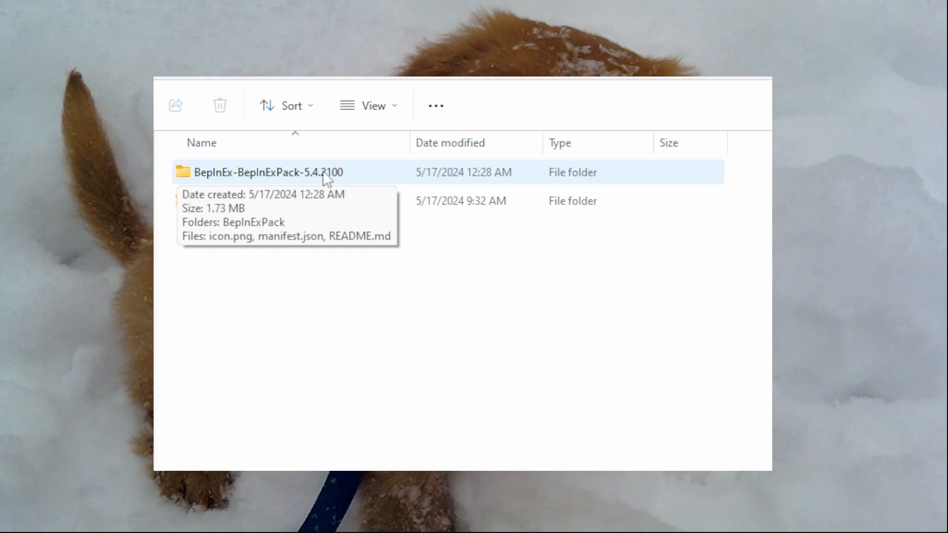
{"action": "mouse_move", "coordinate": [188, 177]}
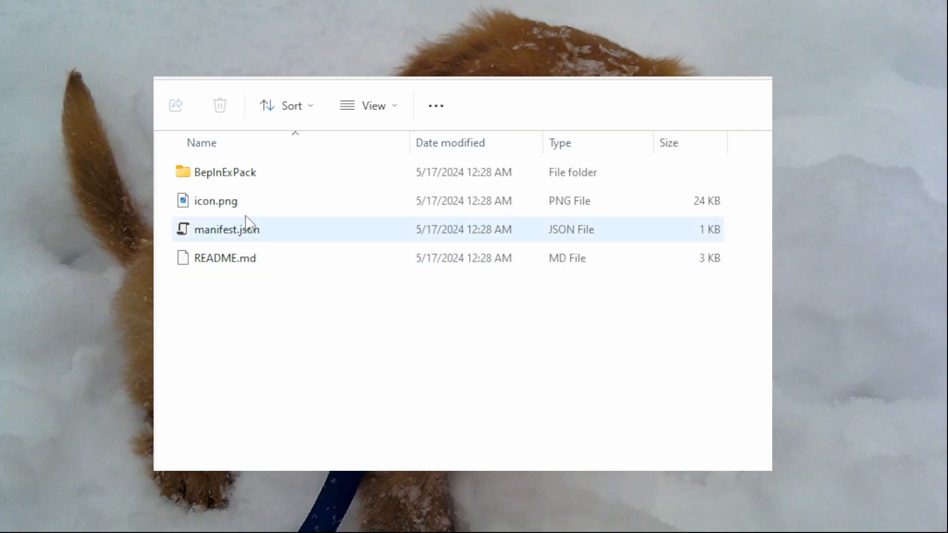
{"action": "left_click", "coordinate": [225, 172]}
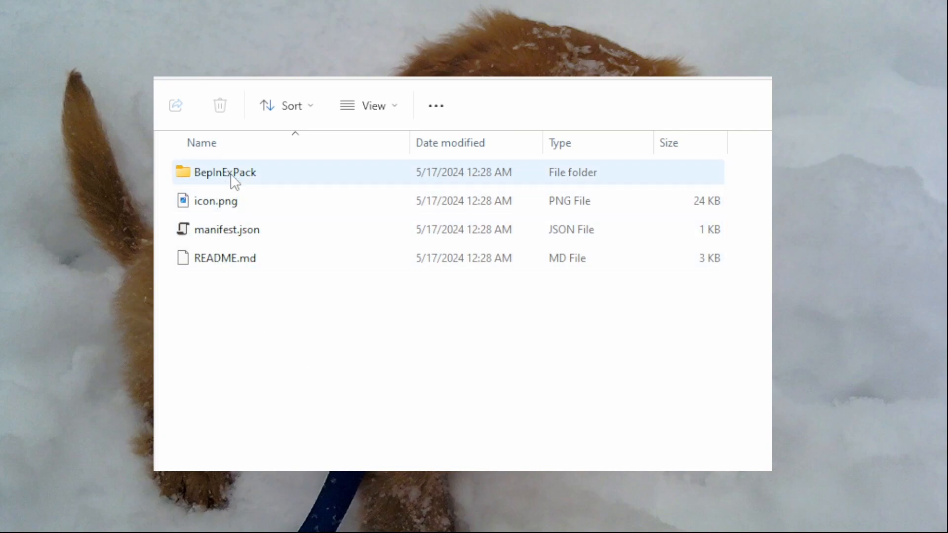
{"action": "left_click", "coordinate": [225, 258]}
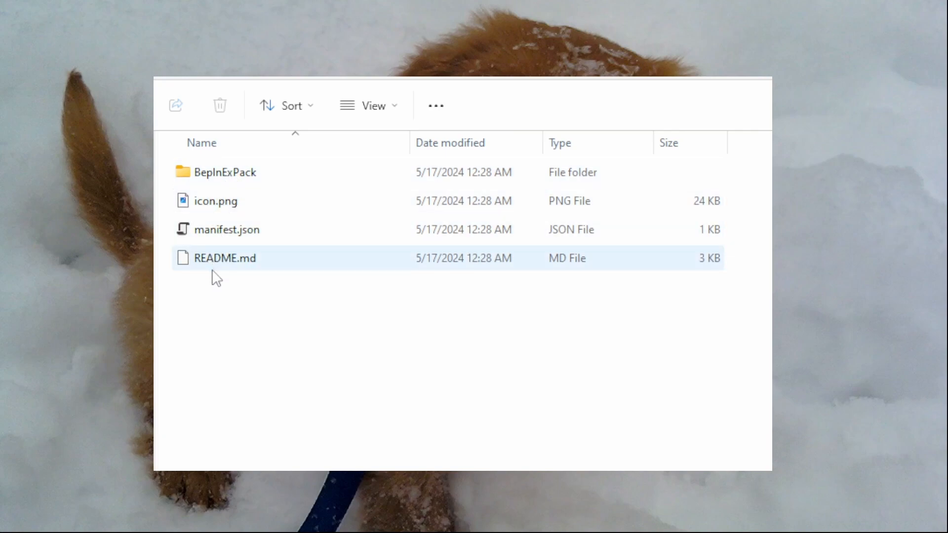
{"action": "left_click", "coordinate": [221, 172]}
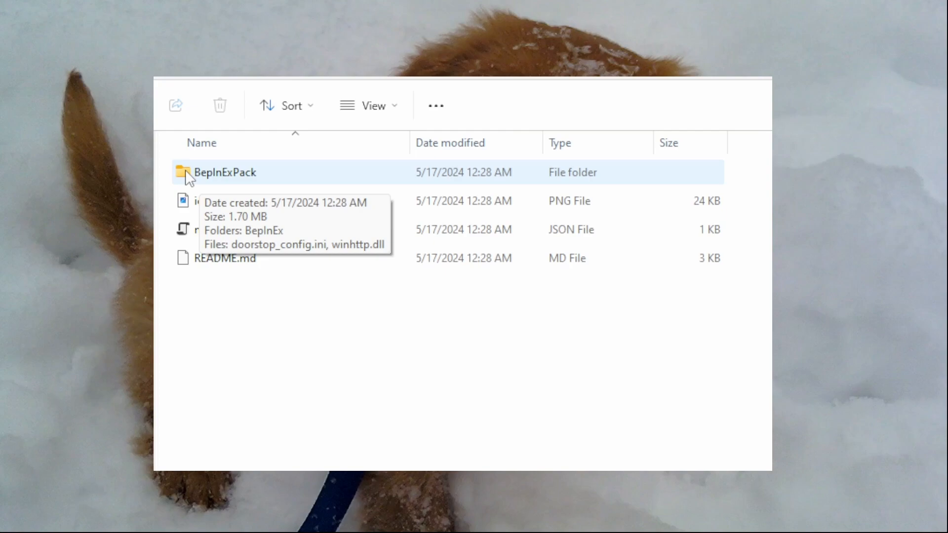
Step: Open the BepInExPack subfolder and select BepInEx, doorstop_config.ini and winhttp.dll together
{"action": "double_click", "coordinate": [225, 172]}
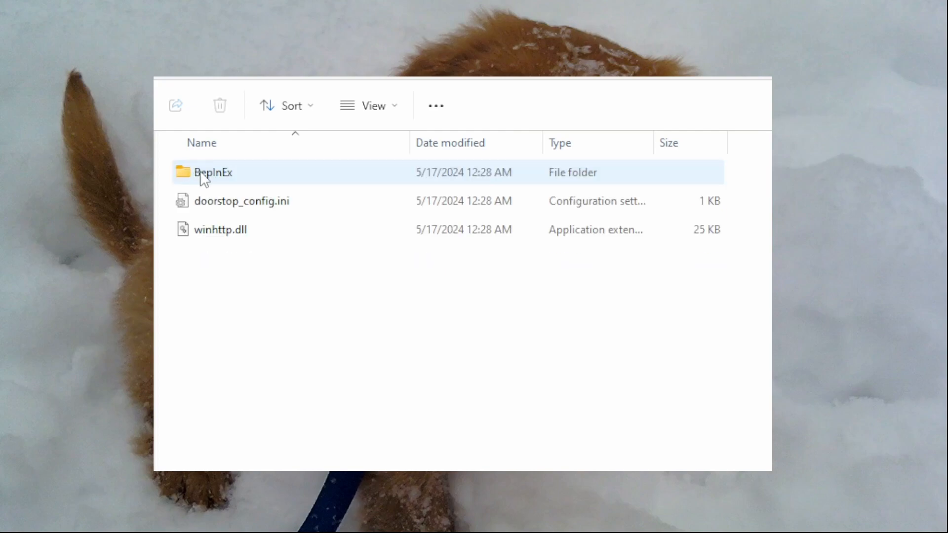
{"action": "mouse_move", "coordinate": [251, 181]}
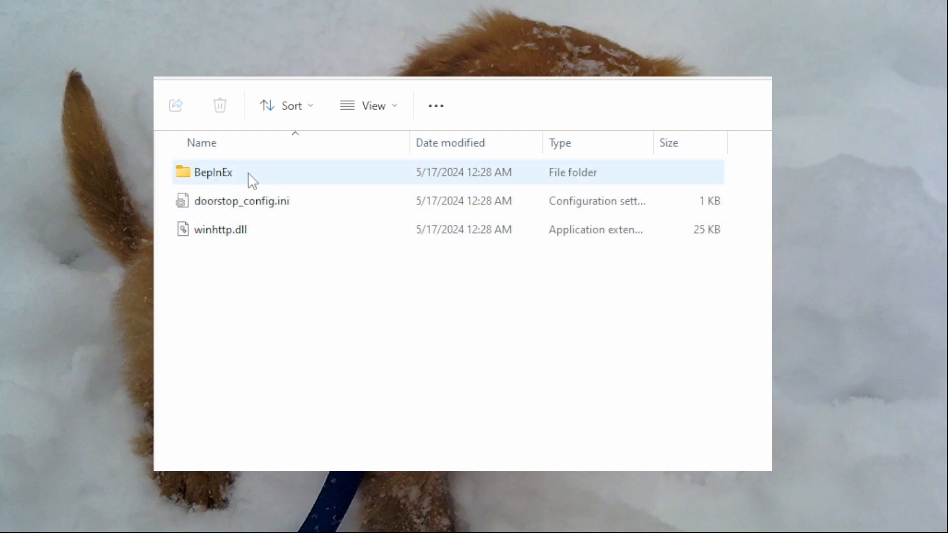
{"action": "left_click", "coordinate": [242, 201]}
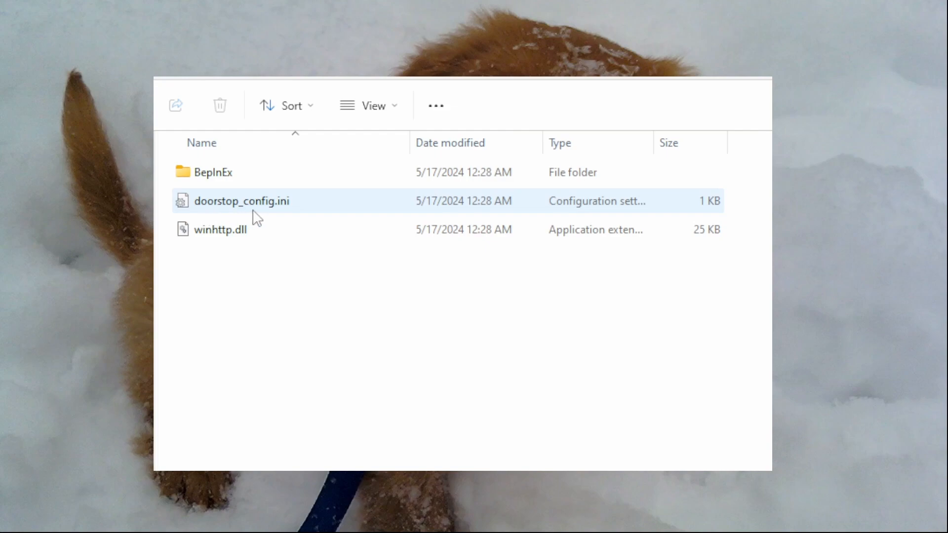
{"action": "mouse_move", "coordinate": [281, 220]}
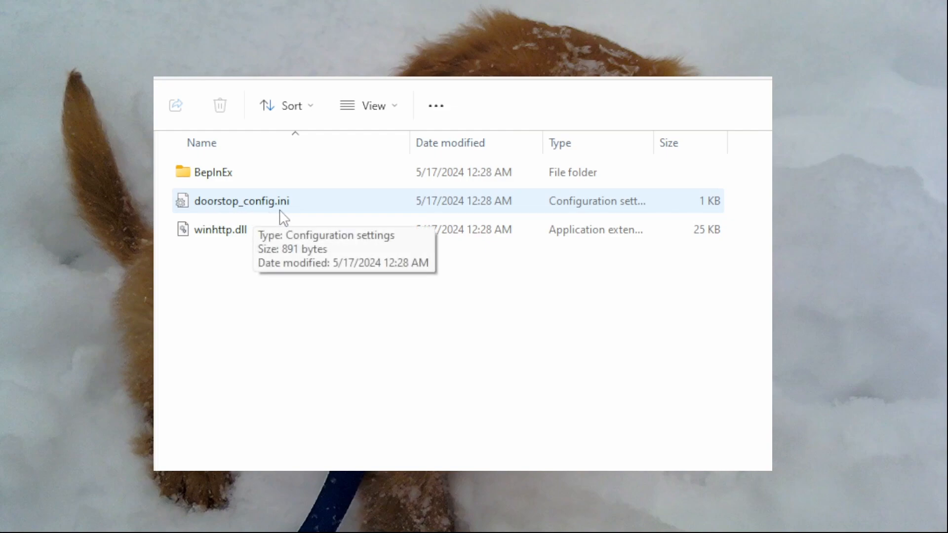
{"action": "left_click", "coordinate": [220, 229]}
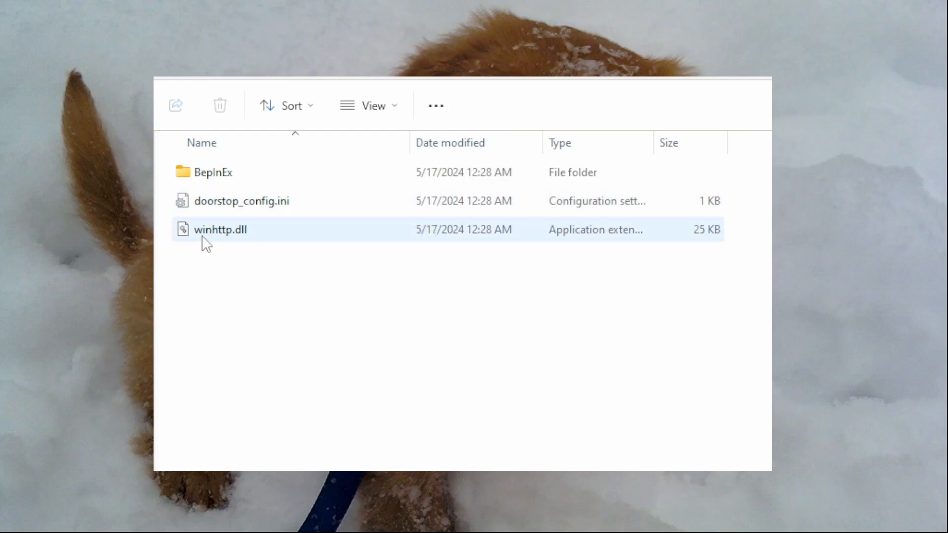
{"action": "mouse_move", "coordinate": [205, 244]}
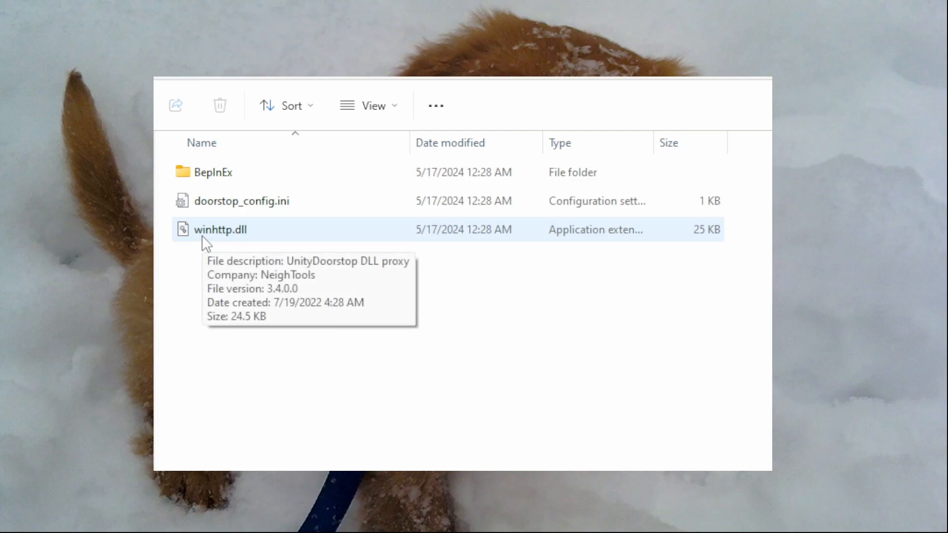
{"action": "left_click", "coordinate": [261, 201]}
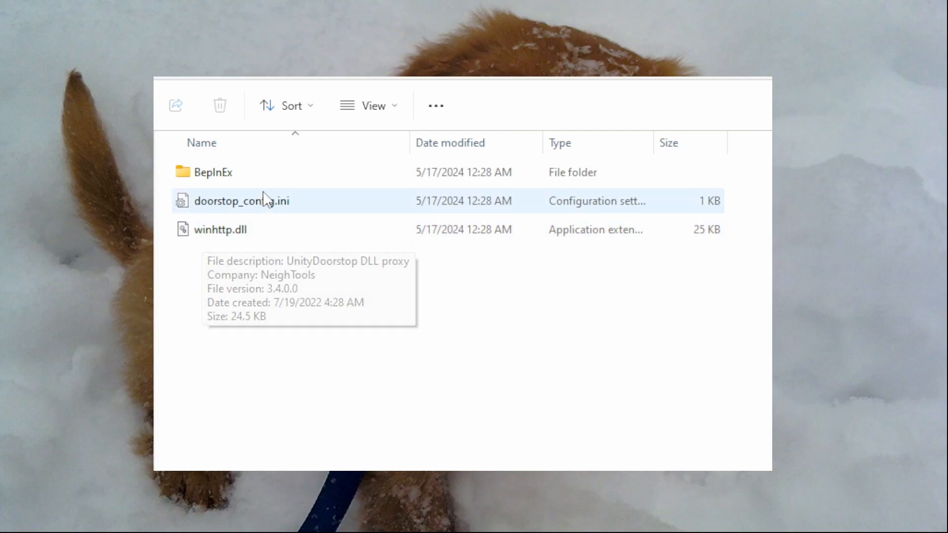
{"action": "key", "text": "ctrl+a"}
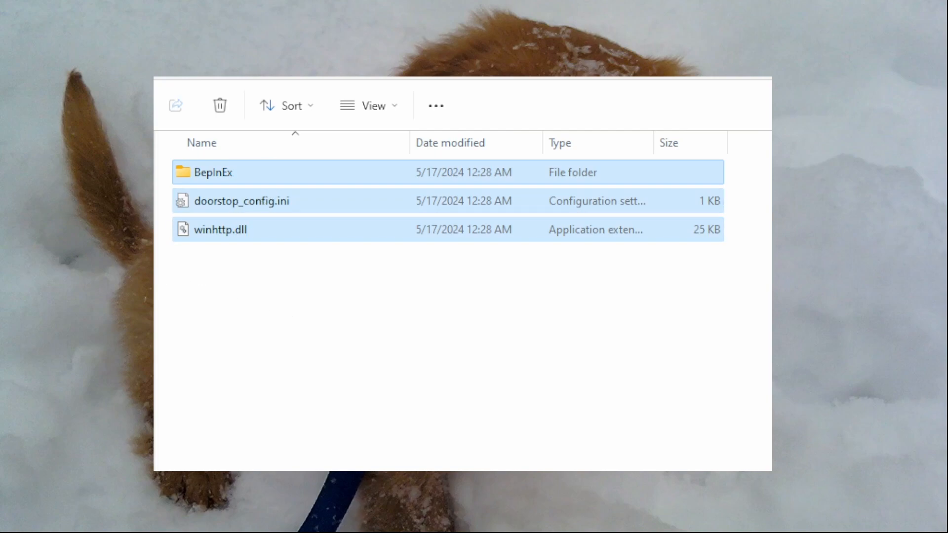
{"action": "mouse_move", "coordinate": [237, 291]}
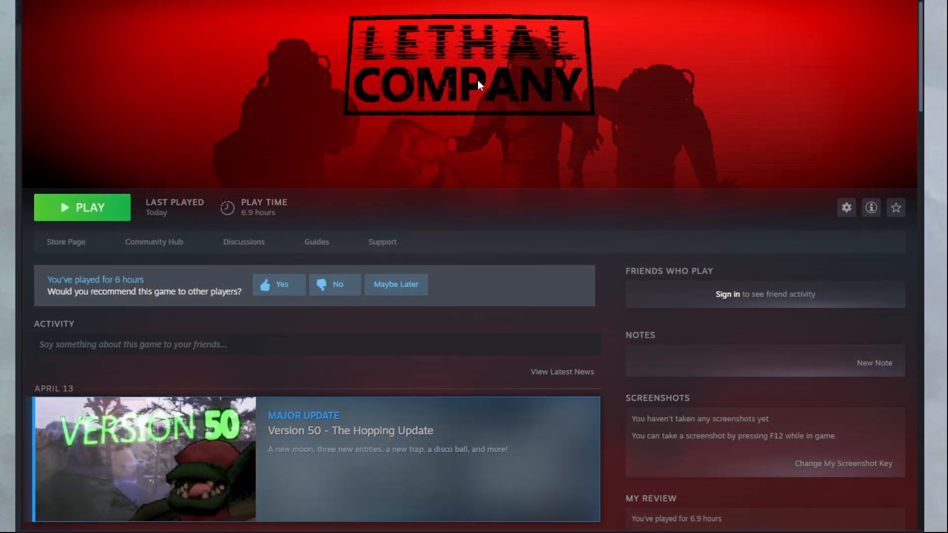
{"action": "mouse_move", "coordinate": [811, 228]}
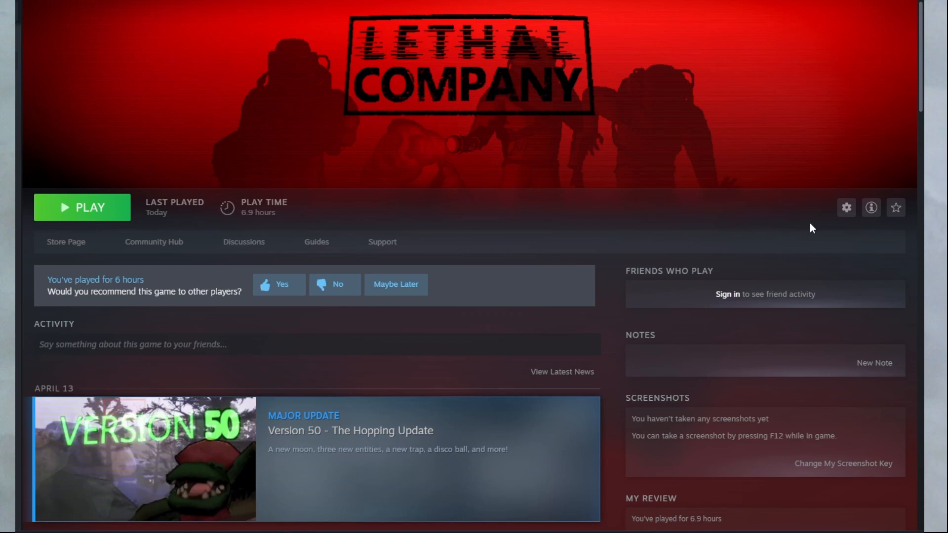
Step: Use the Lethal Company gear menu's Manage > Browse local files to open its install folder
{"action": "left_click", "coordinate": [846, 208]}
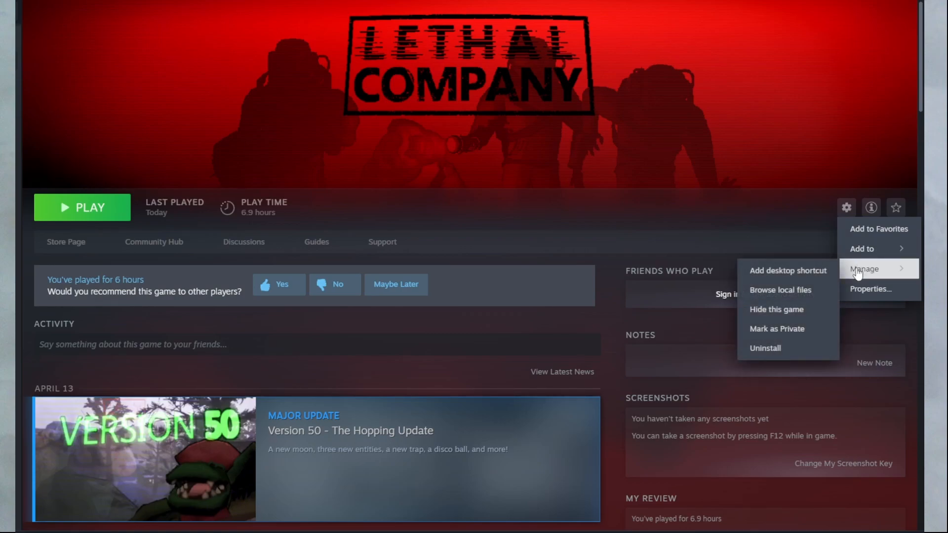
{"action": "mouse_move", "coordinate": [780, 293]}
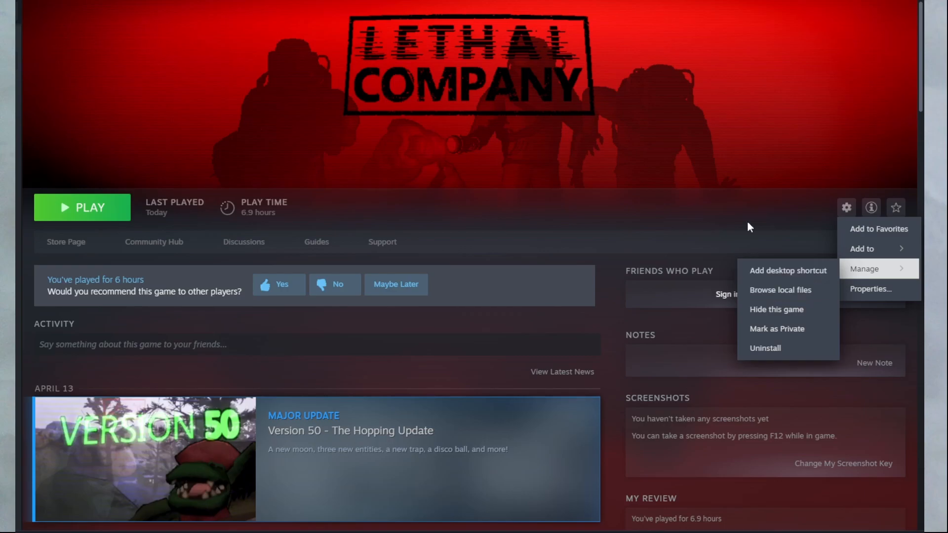
{"action": "left_click", "coordinate": [780, 289]}
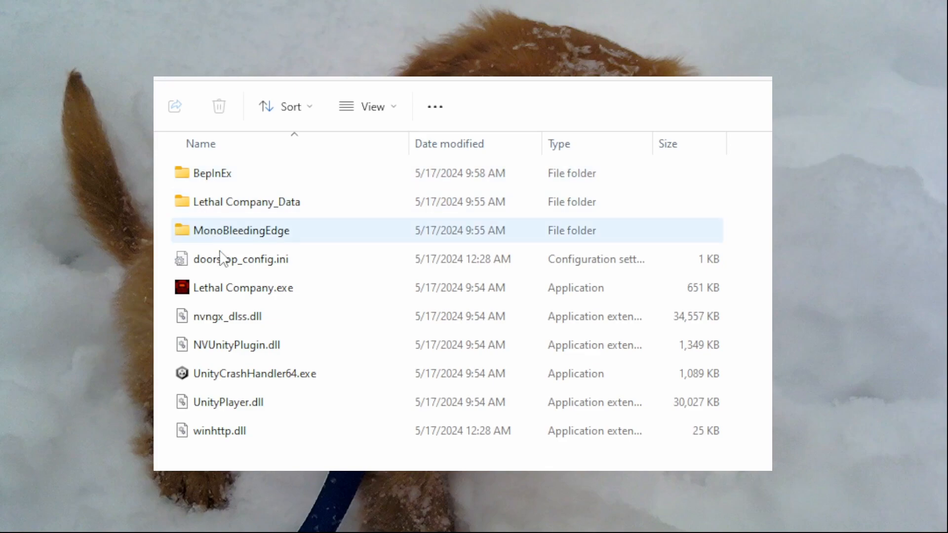
{"action": "left_click", "coordinate": [207, 174]}
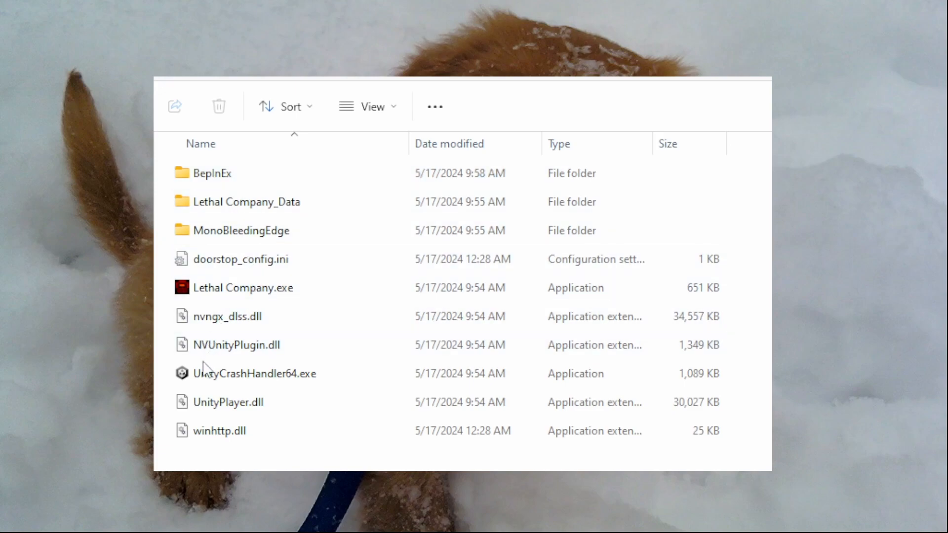
{"action": "left_click", "coordinate": [220, 431]}
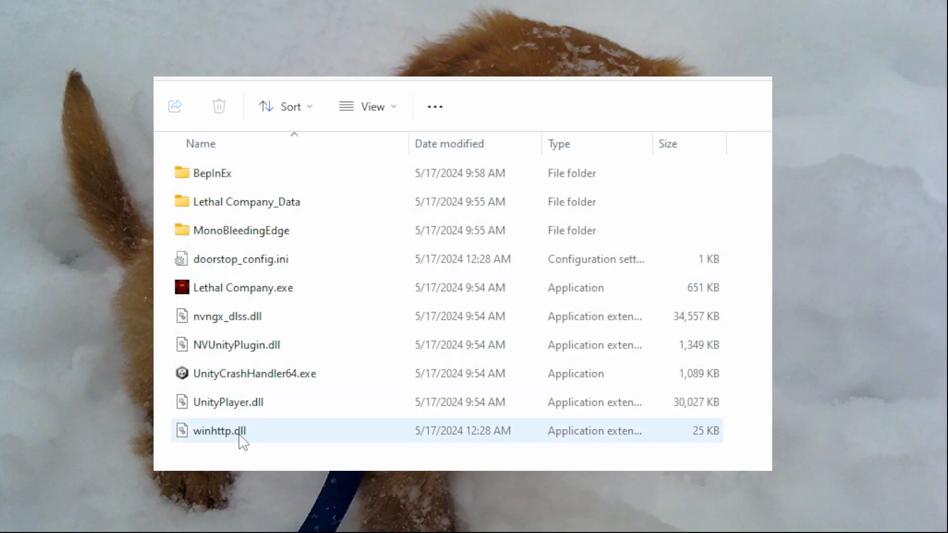
{"action": "mouse_move", "coordinate": [245, 433]}
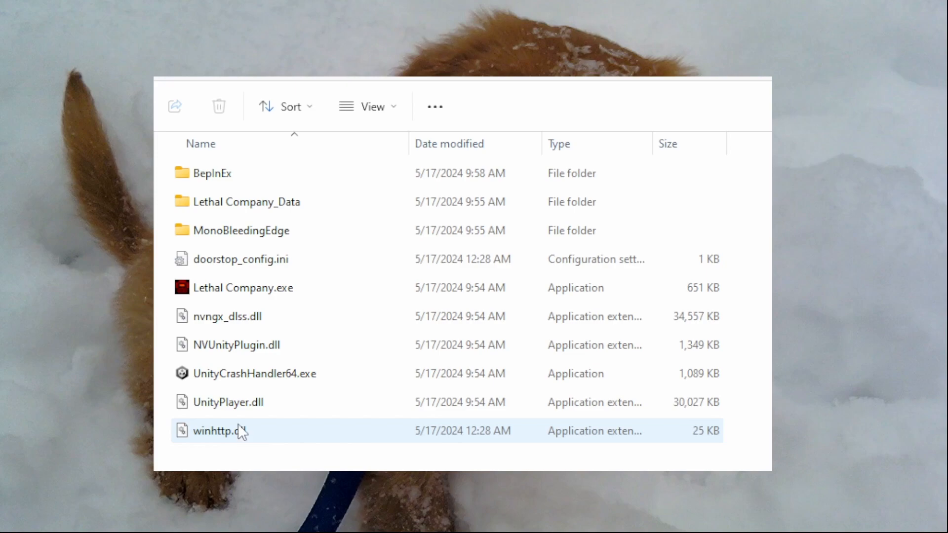
{"action": "left_click", "coordinate": [255, 259]}
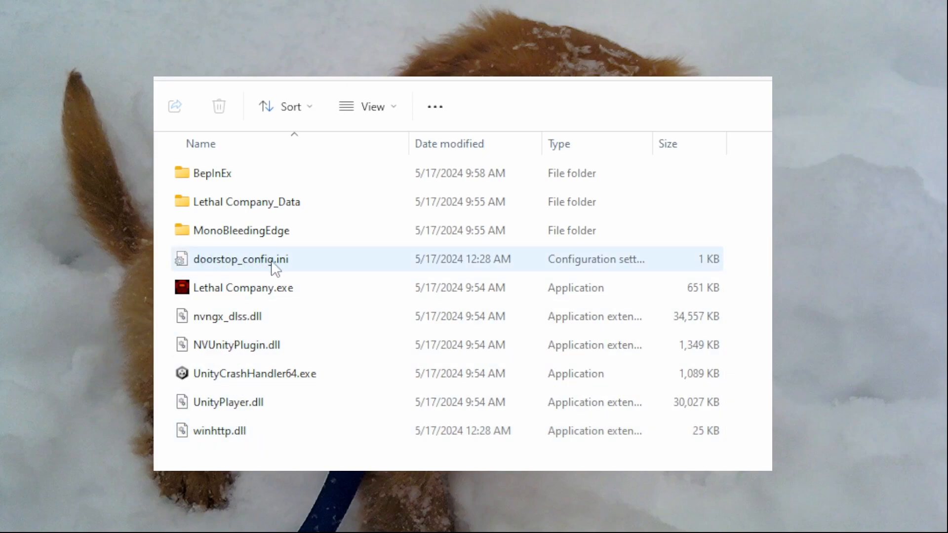
{"action": "mouse_move", "coordinate": [286, 273]}
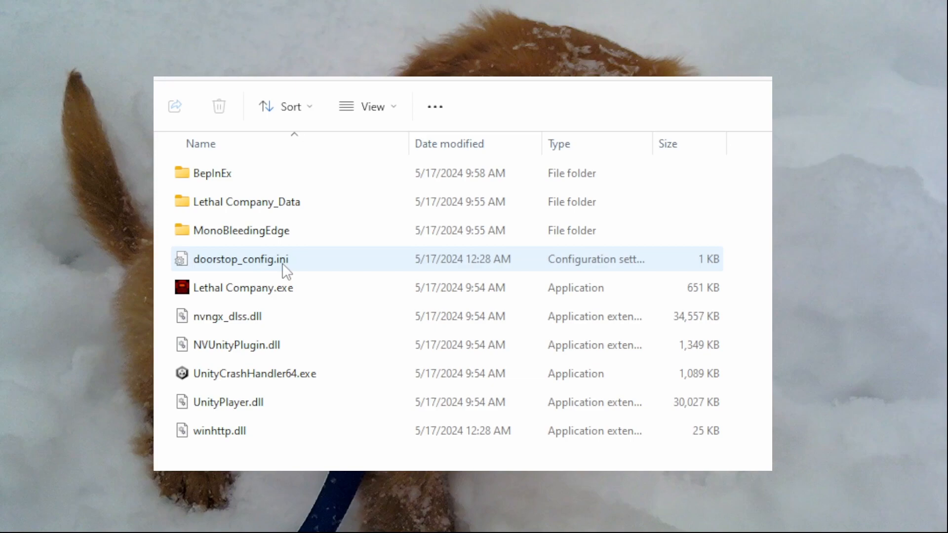
{"action": "left_click", "coordinate": [326, 304]}
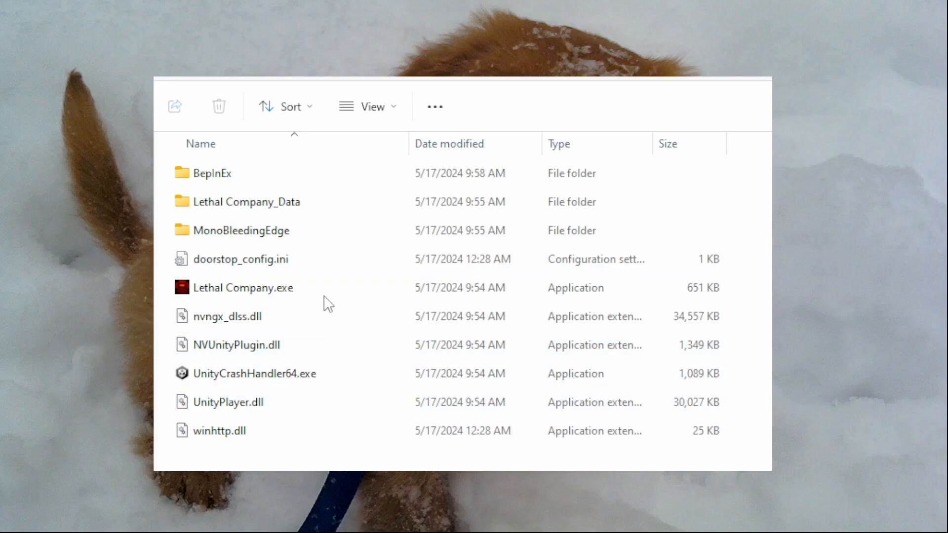
{"action": "left_click", "coordinate": [228, 402]}
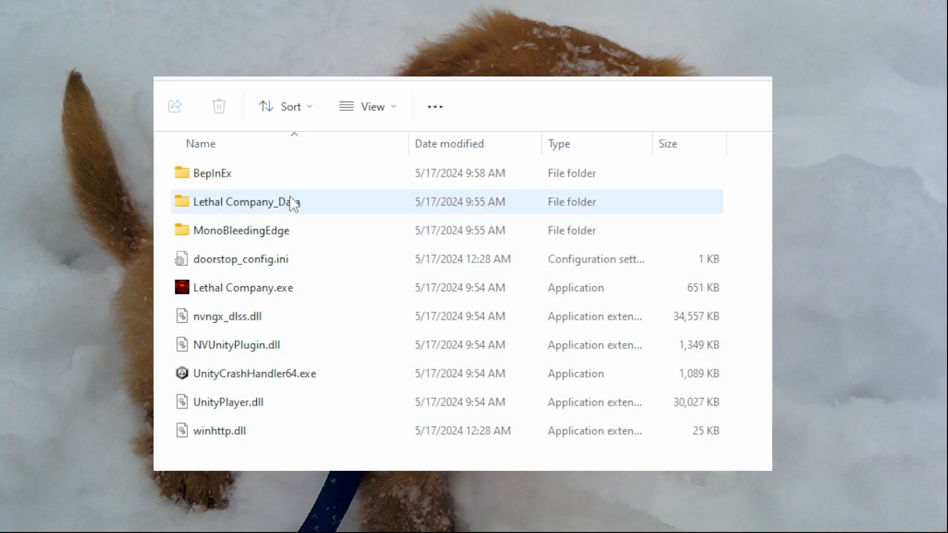
{"action": "left_click", "coordinate": [241, 260]}
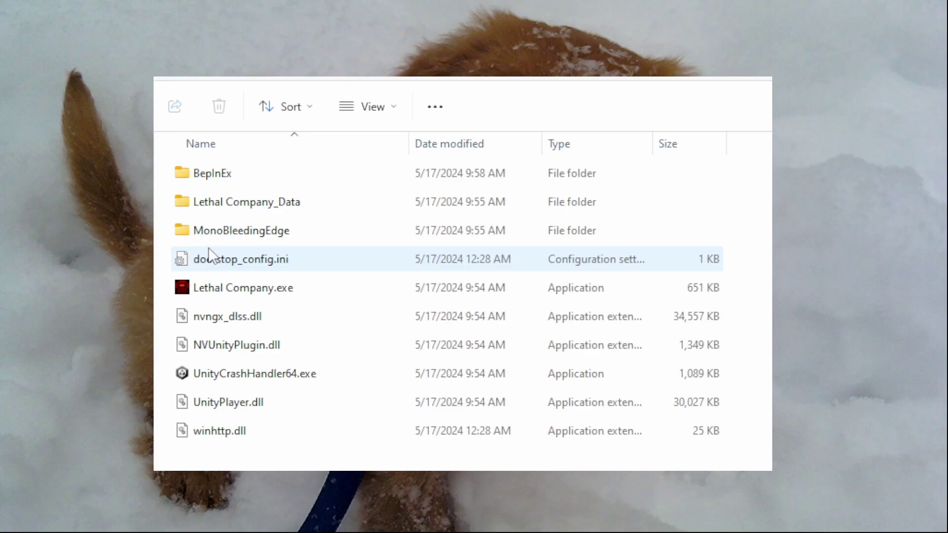
{"action": "double_click", "coordinate": [243, 288]}
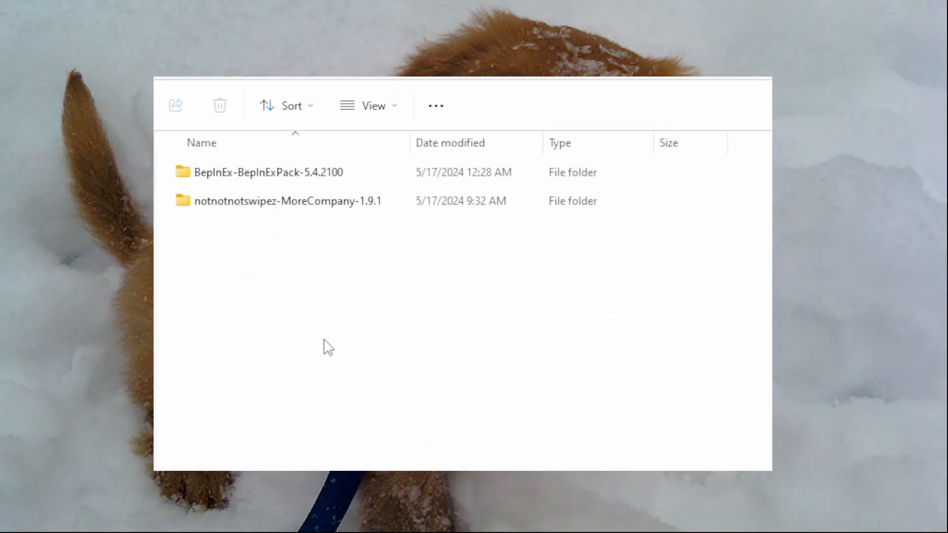
Step: Drill into notnotnotswipez-MoreCompany-1.9.1 > BepInEx > plugins to reach MoreCompany.dll
{"action": "left_click", "coordinate": [287, 201]}
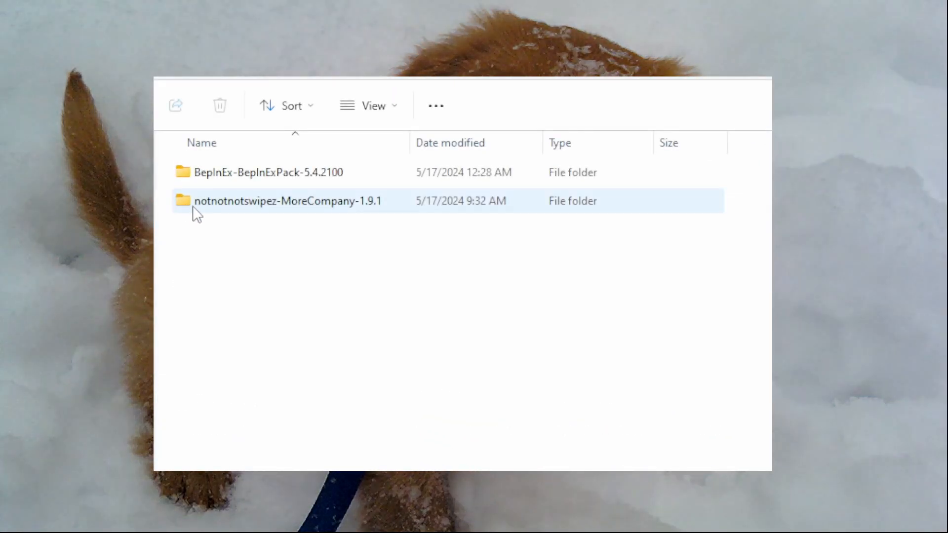
{"action": "mouse_move", "coordinate": [201, 208]}
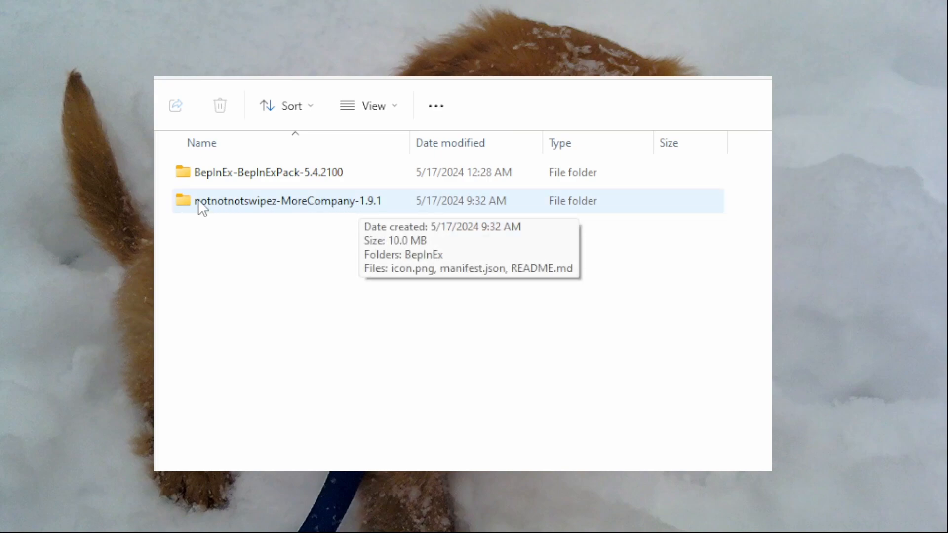
{"action": "mouse_move", "coordinate": [206, 214]}
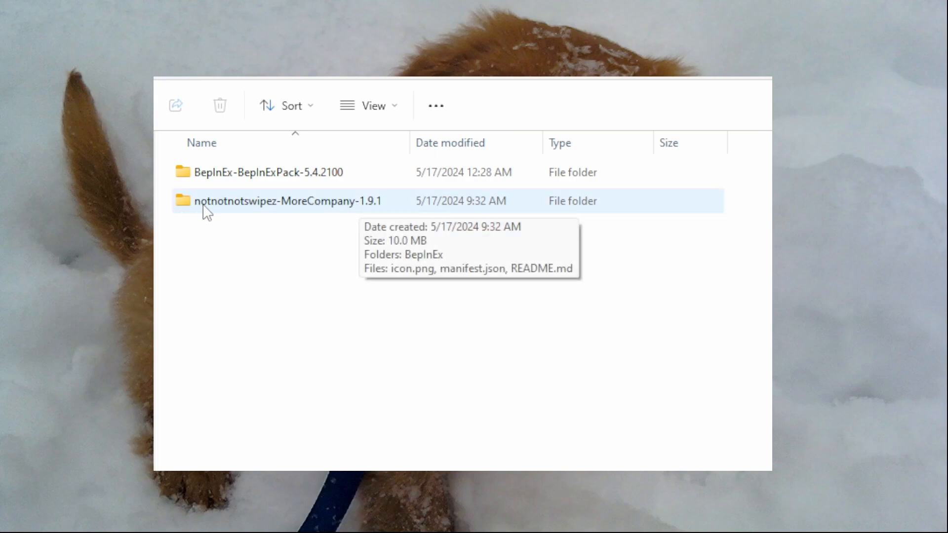
{"action": "mouse_move", "coordinate": [311, 216]}
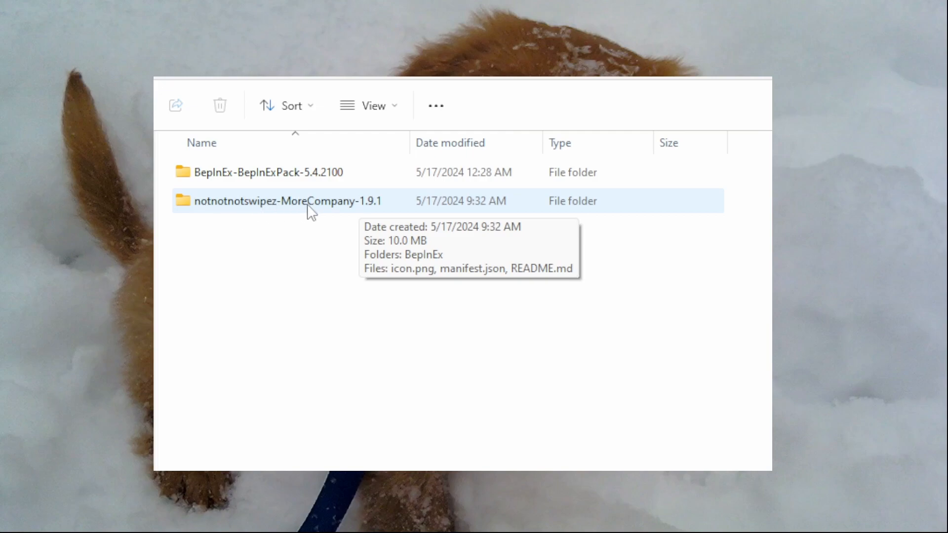
{"action": "mouse_move", "coordinate": [239, 218]}
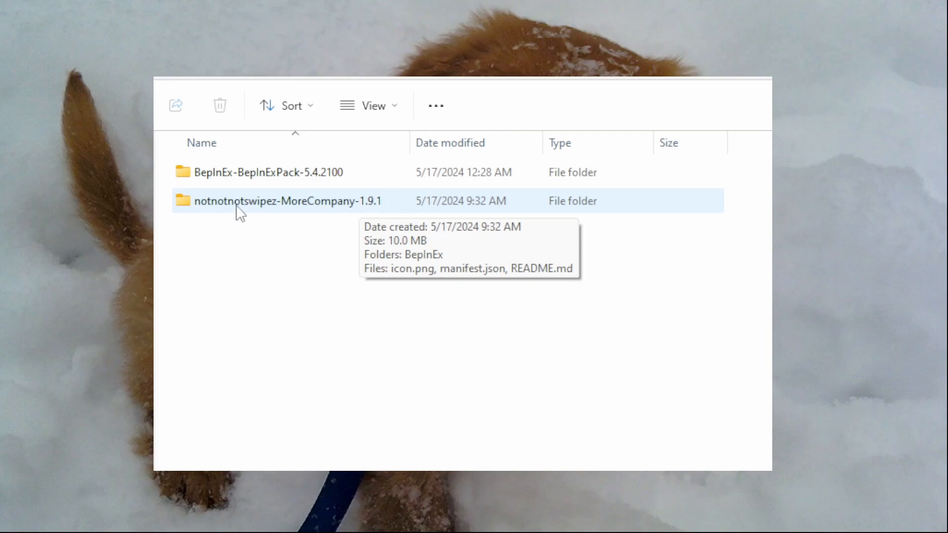
{"action": "double_click", "coordinate": [286, 201]}
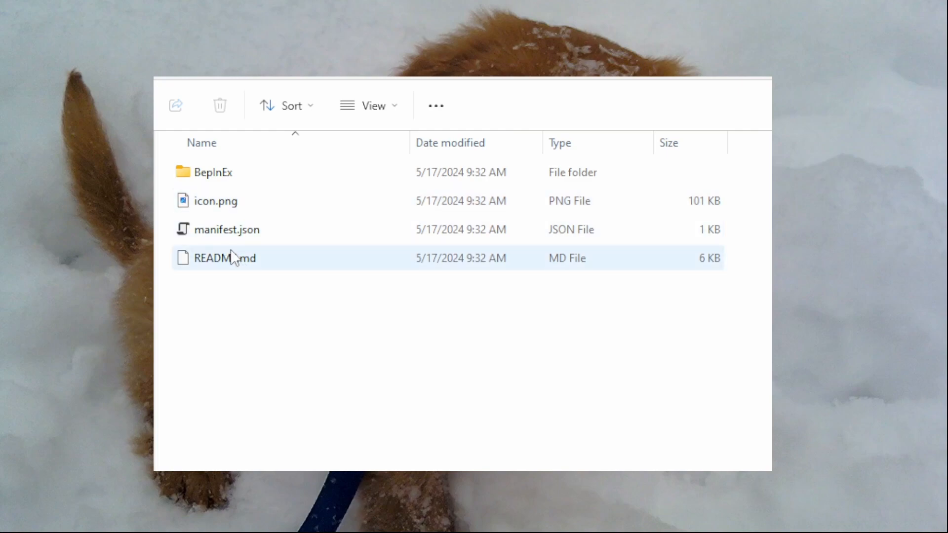
{"action": "left_click", "coordinate": [212, 172]}
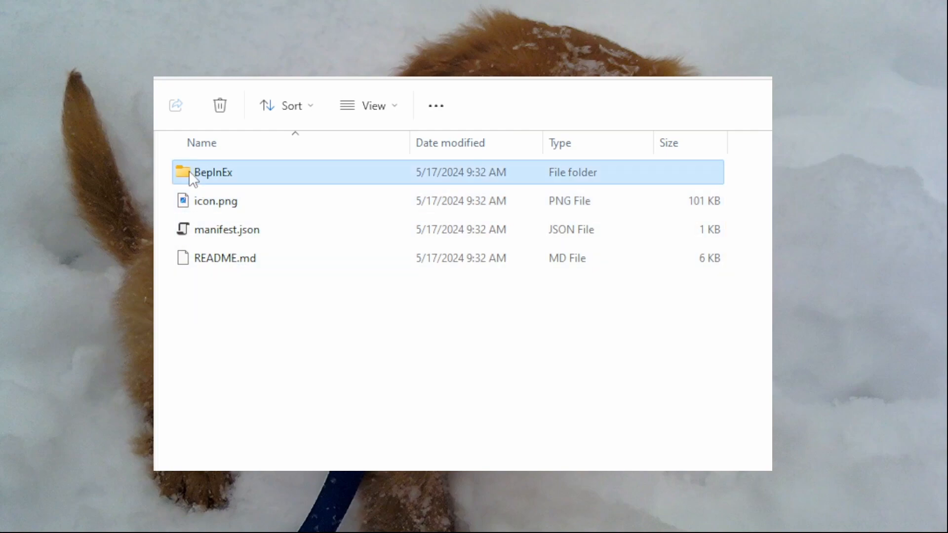
{"action": "double_click", "coordinate": [212, 172]}
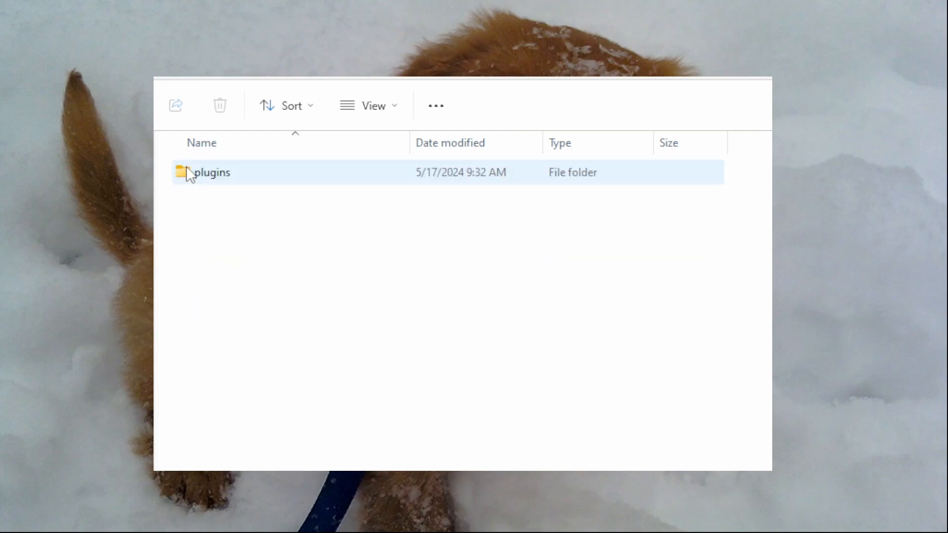
{"action": "mouse_move", "coordinate": [192, 175]}
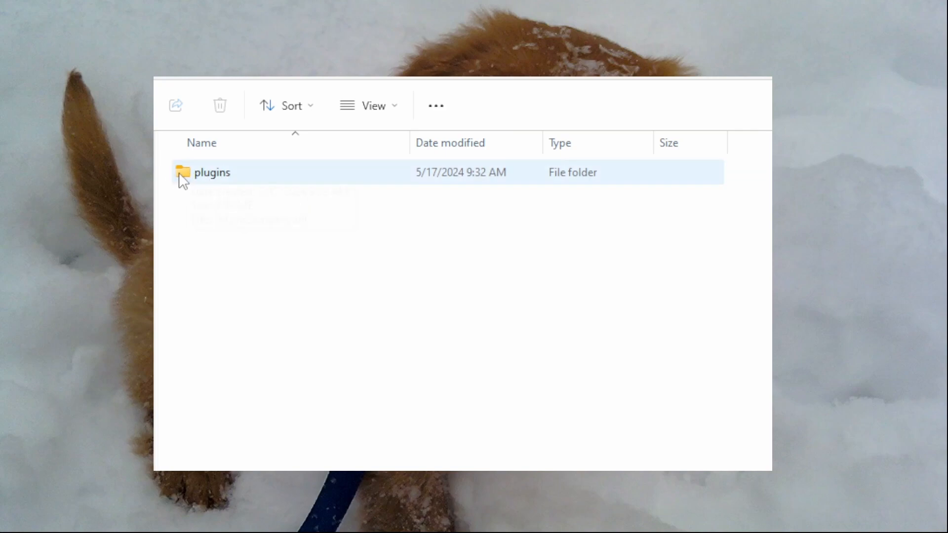
{"action": "mouse_move", "coordinate": [188, 186]}
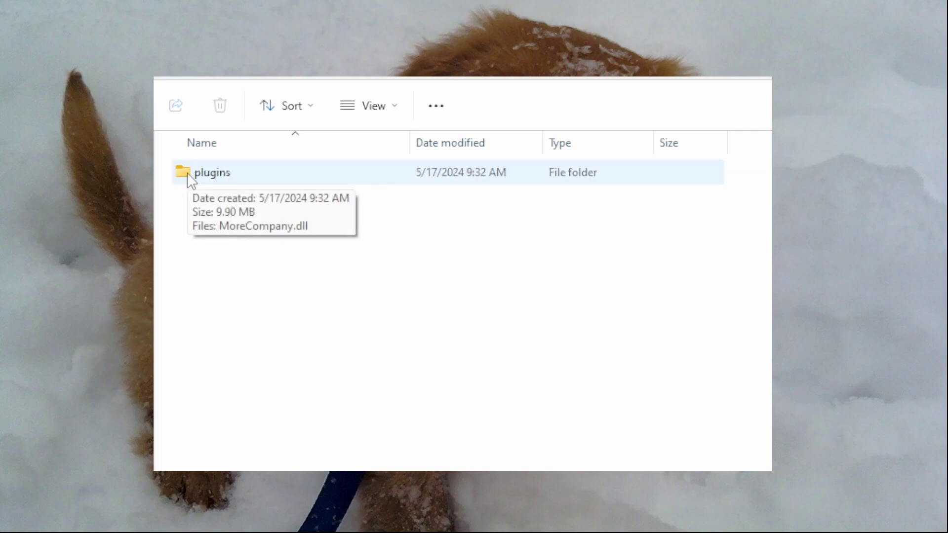
{"action": "double_click", "coordinate": [211, 172]}
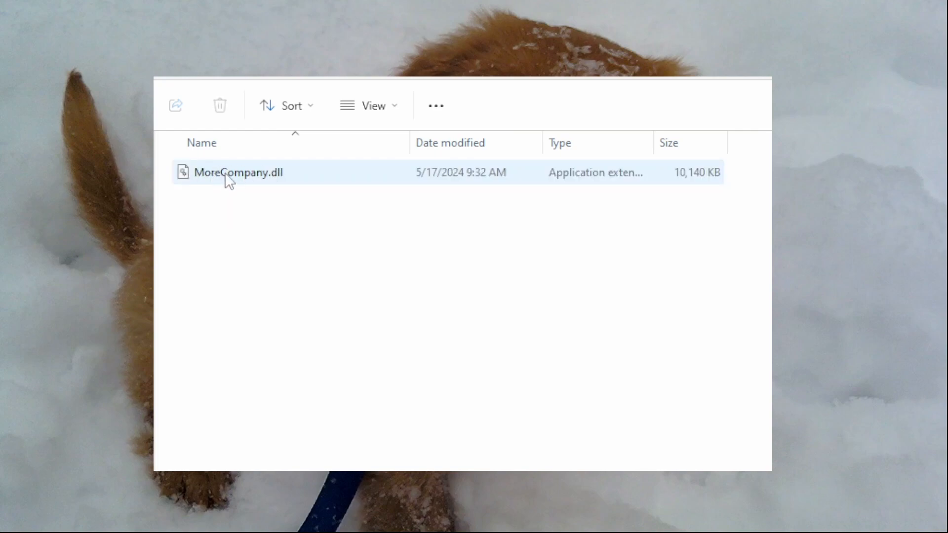
{"action": "mouse_move", "coordinate": [216, 176]}
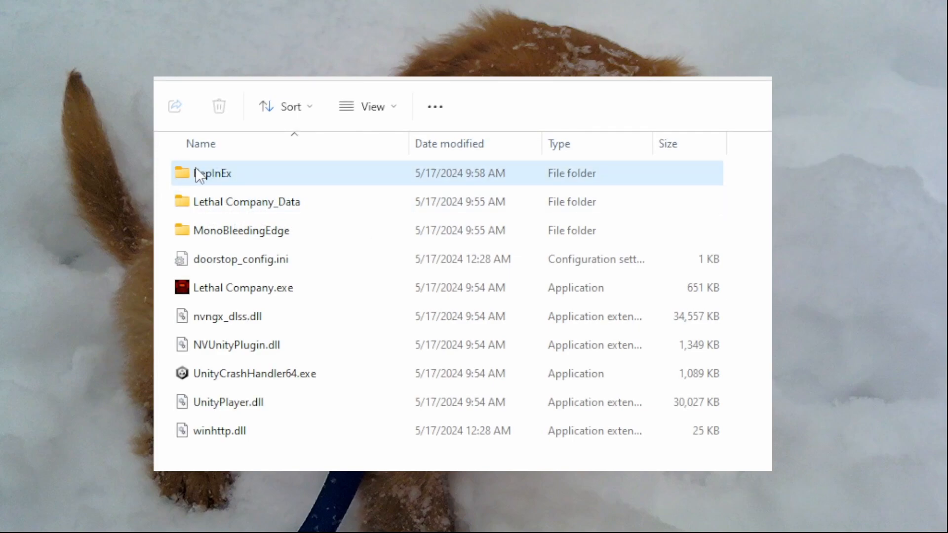
{"action": "mouse_move", "coordinate": [194, 178]}
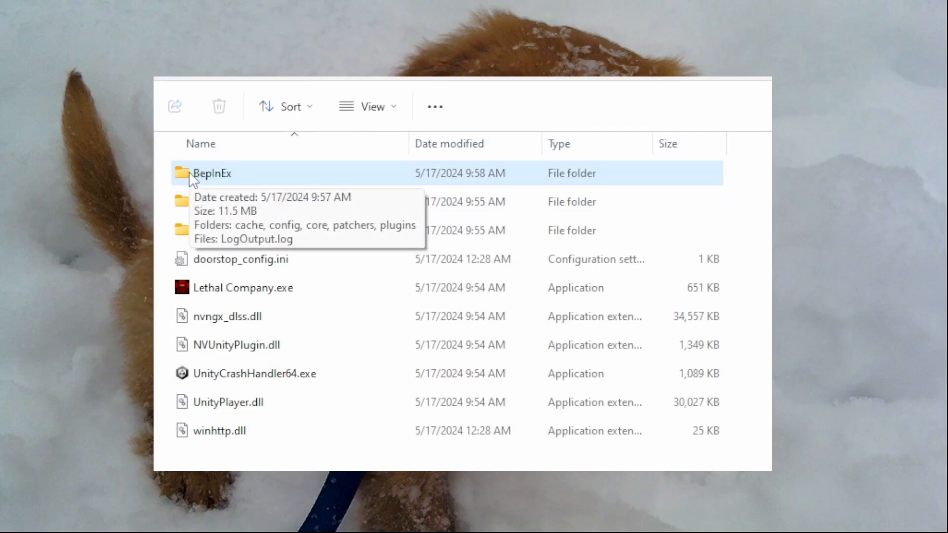
Step: Open the game's BepInEx folder, then its plugins folder holding MoreCompany.dll and MoreCompanyCosmetics
{"action": "double_click", "coordinate": [213, 174]}
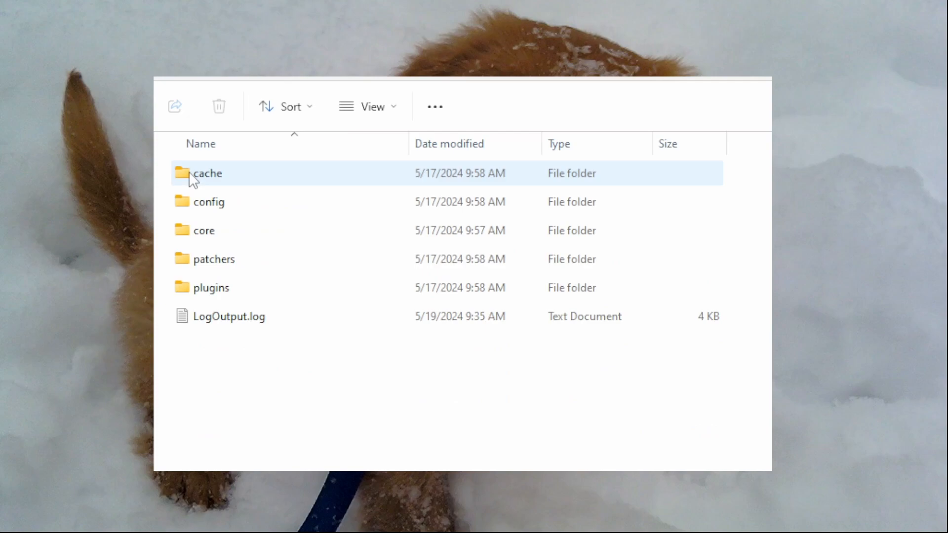
{"action": "left_click", "coordinate": [282, 440]}
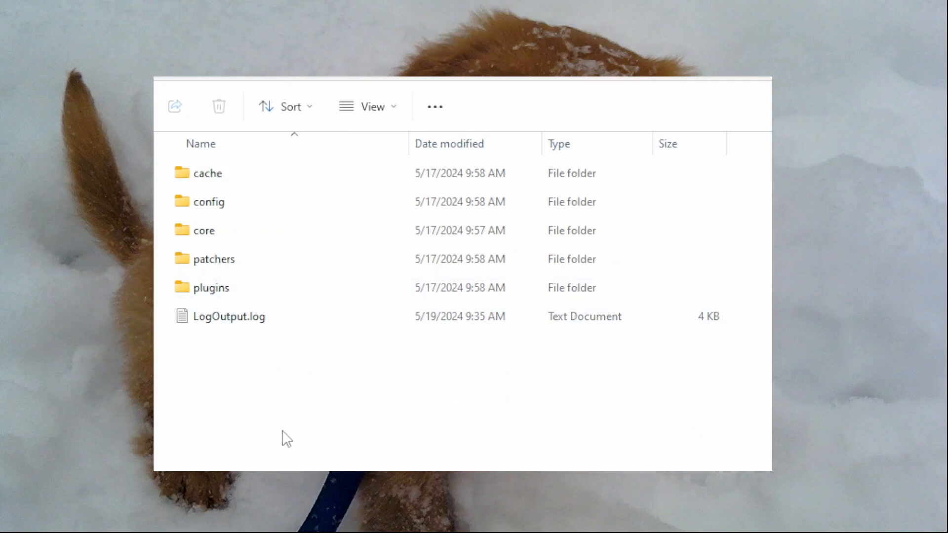
{"action": "left_click", "coordinate": [211, 287]}
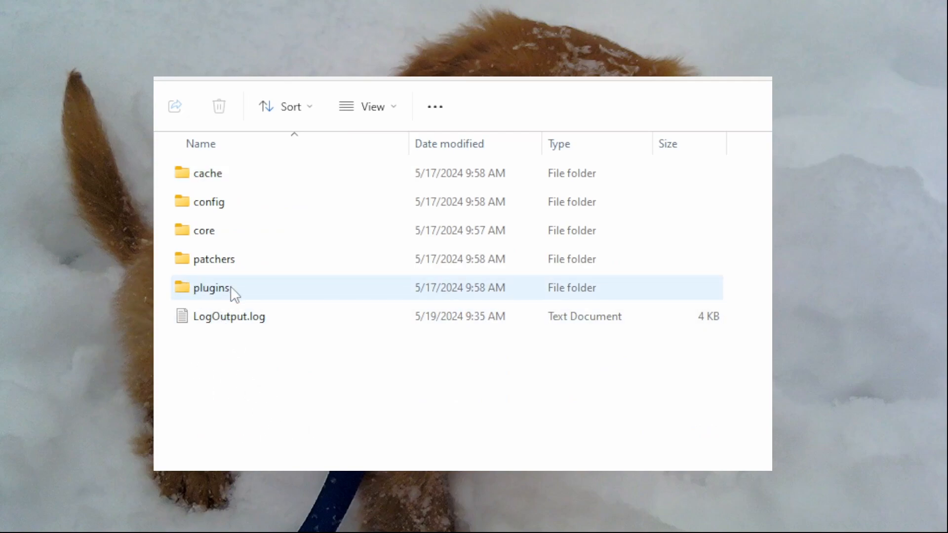
{"action": "mouse_move", "coordinate": [229, 290]}
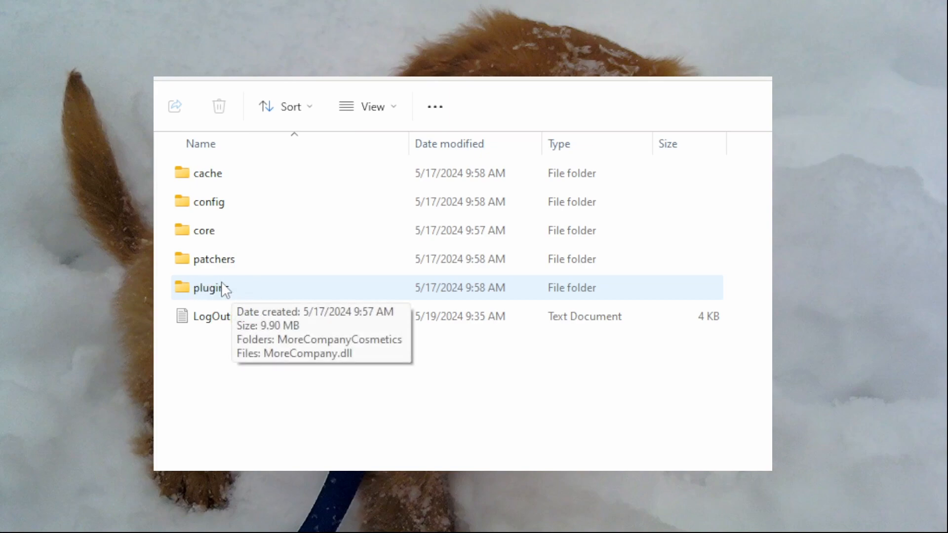
{"action": "mouse_move", "coordinate": [215, 294]}
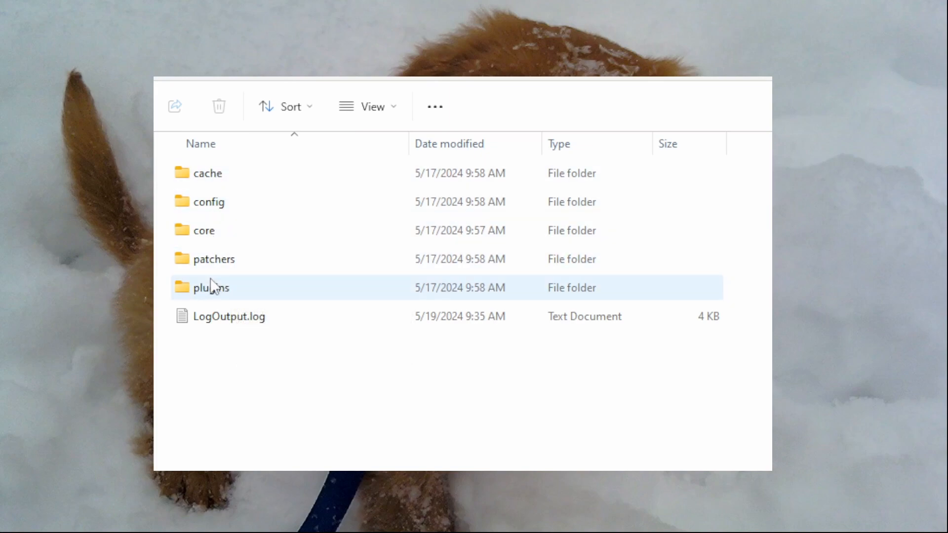
{"action": "left_click", "coordinate": [228, 317]}
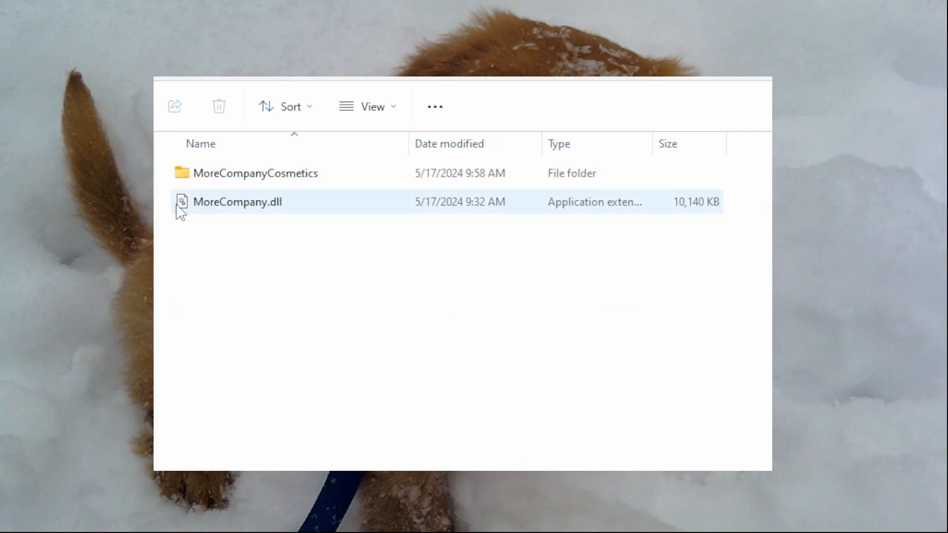
{"action": "mouse_move", "coordinate": [227, 206]}
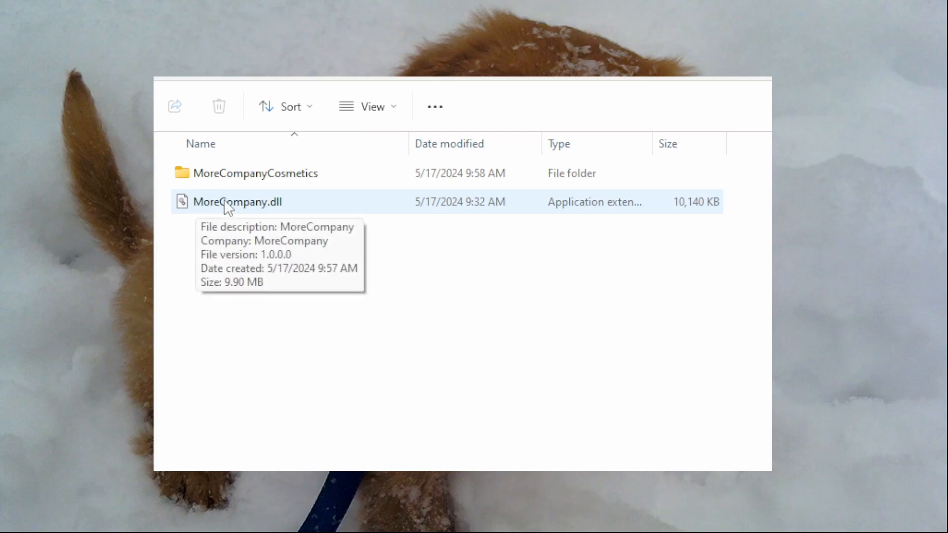
{"action": "mouse_move", "coordinate": [289, 215]}
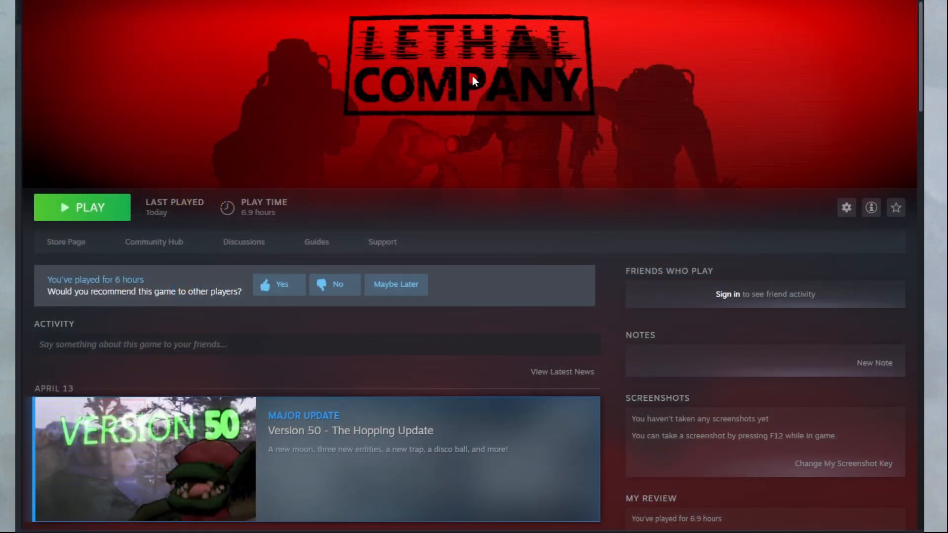
{"action": "mouse_move", "coordinate": [400, 149]}
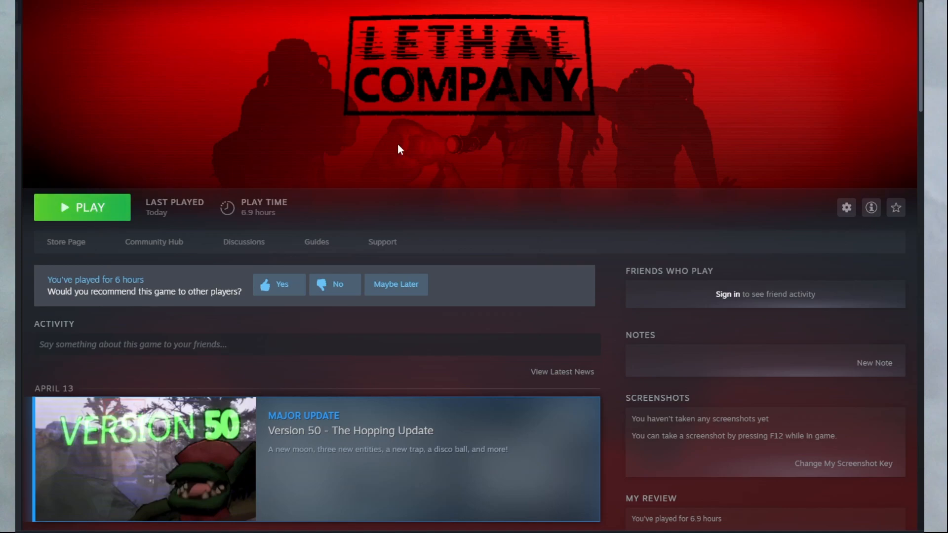
{"action": "mouse_move", "coordinate": [489, 92]}
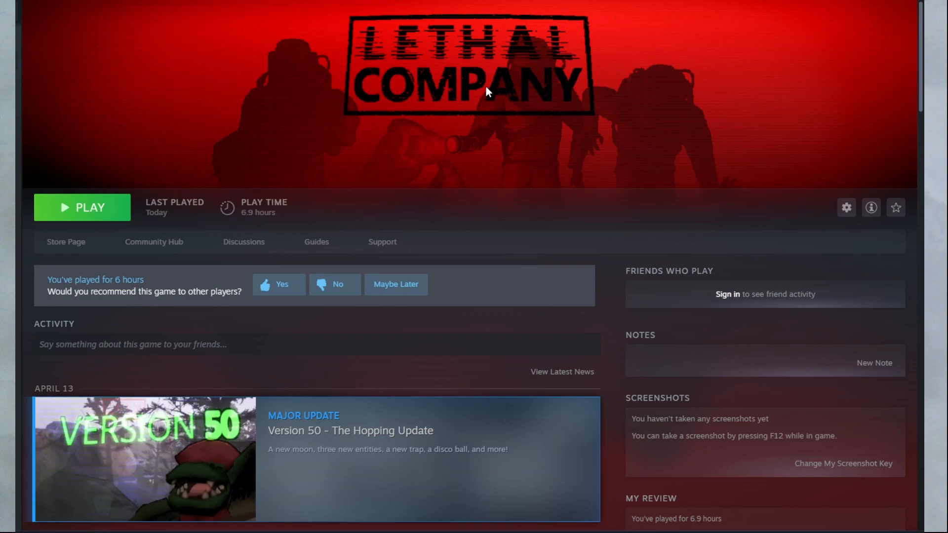
{"action": "mouse_move", "coordinate": [583, 97]}
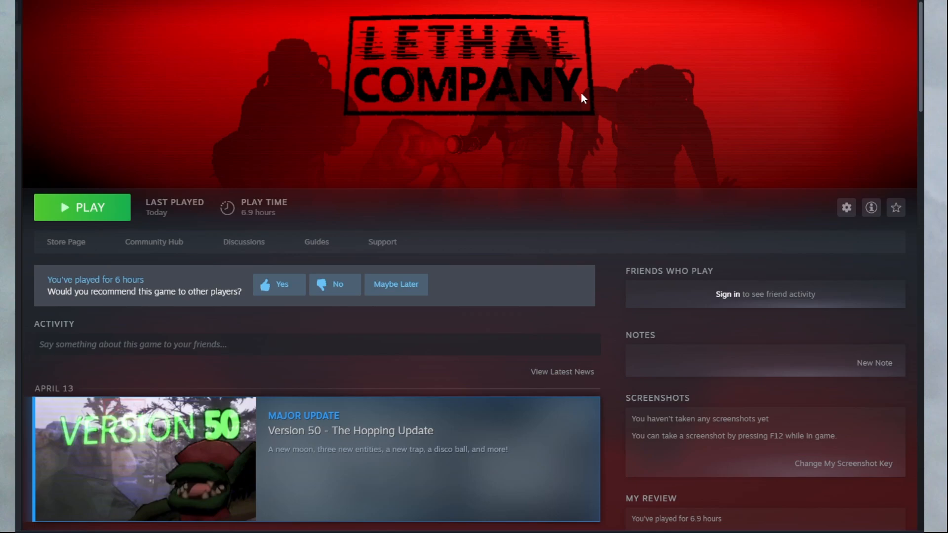
{"action": "mouse_move", "coordinate": [630, 94]}
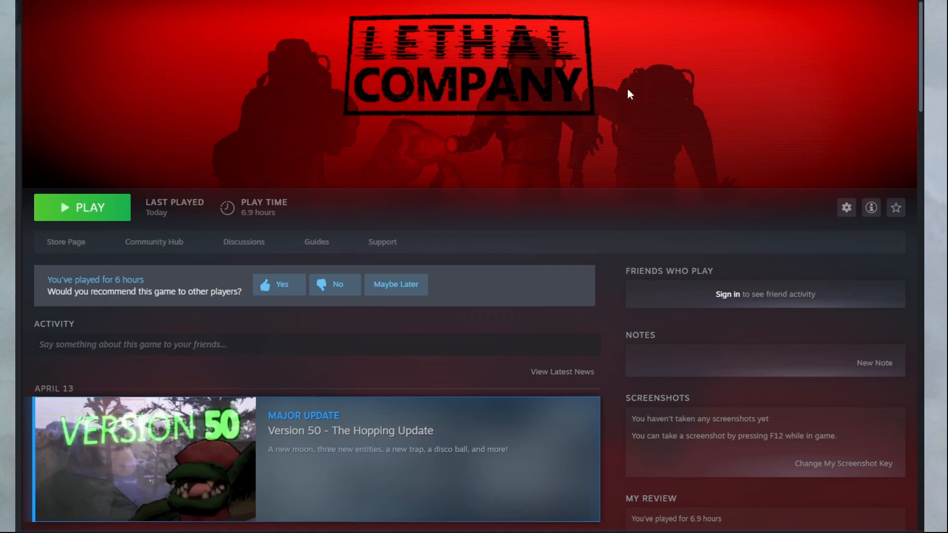
{"action": "mouse_move", "coordinate": [413, 156]}
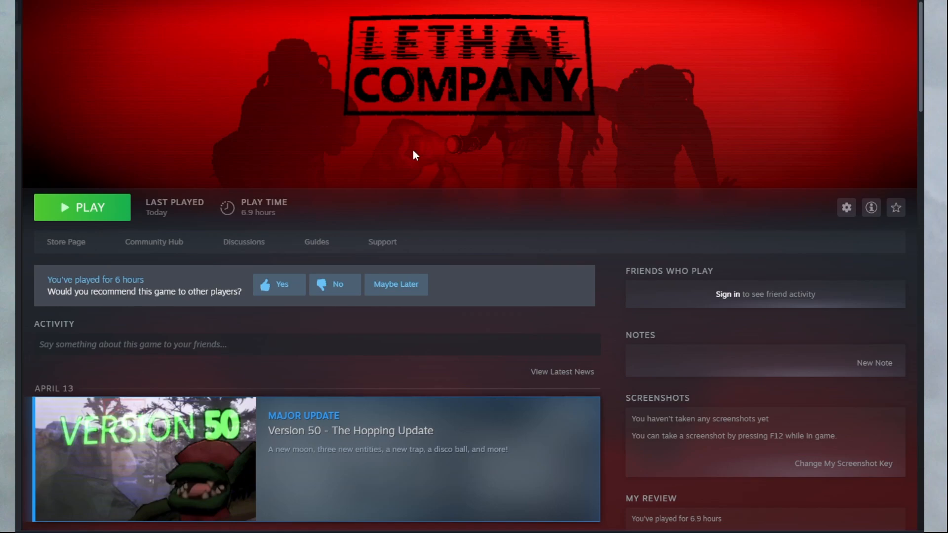
{"action": "mouse_move", "coordinate": [559, 24]}
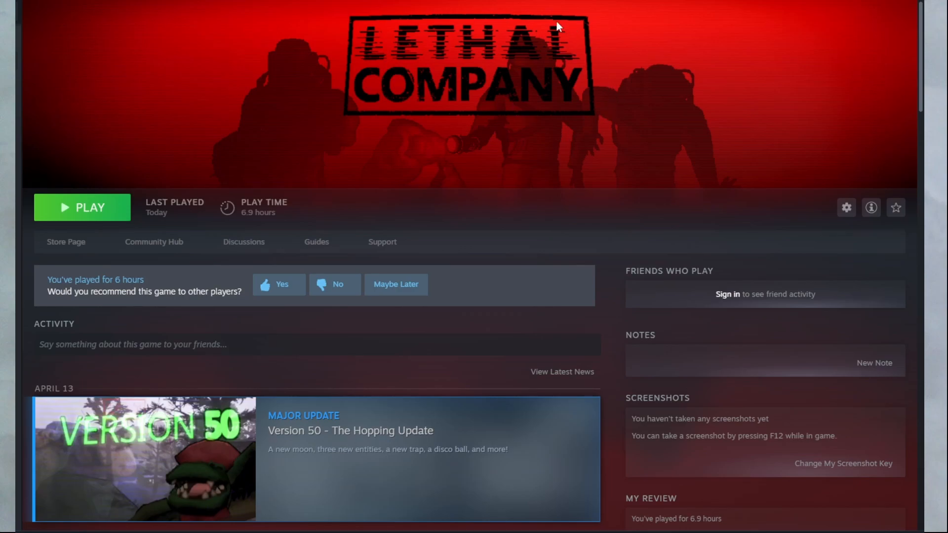